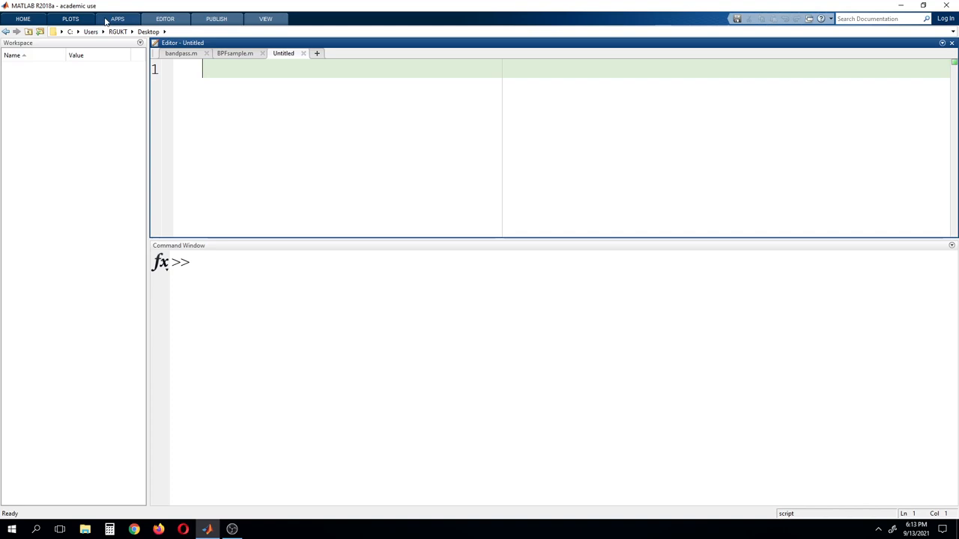
- Show the full gallery of available apps from the APPS tab
{"action": "left_click", "coordinate": [117, 18]}
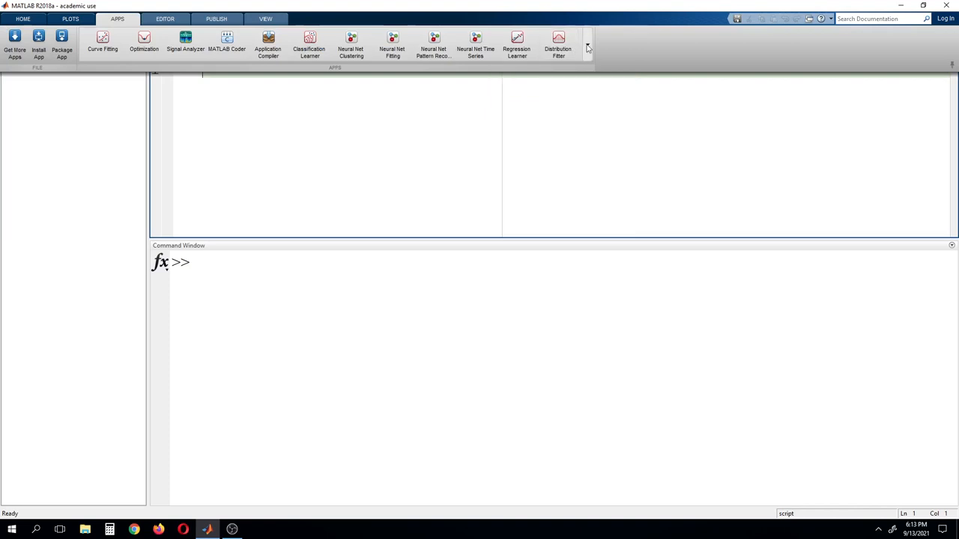
{"action": "left_click", "coordinate": [587, 46]}
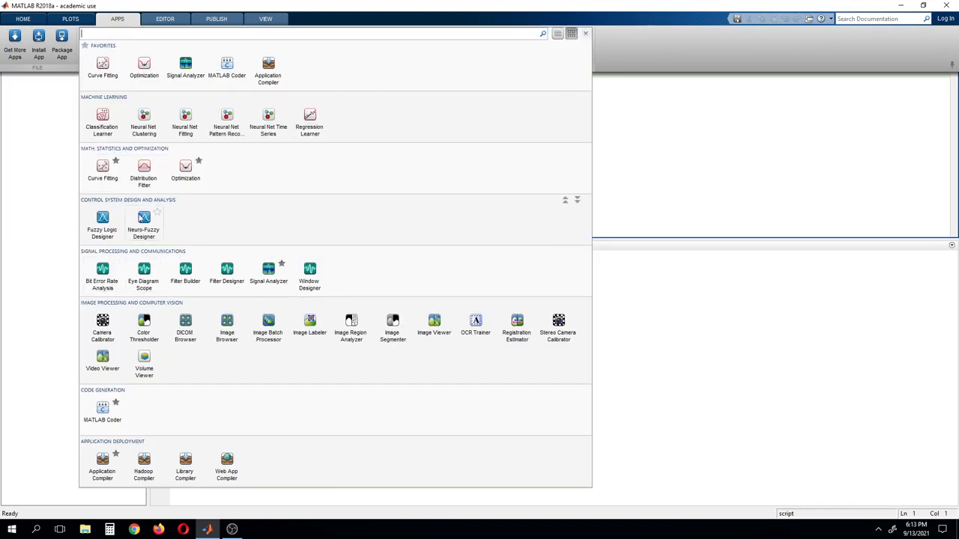
{"action": "mouse_move", "coordinate": [144, 276]}
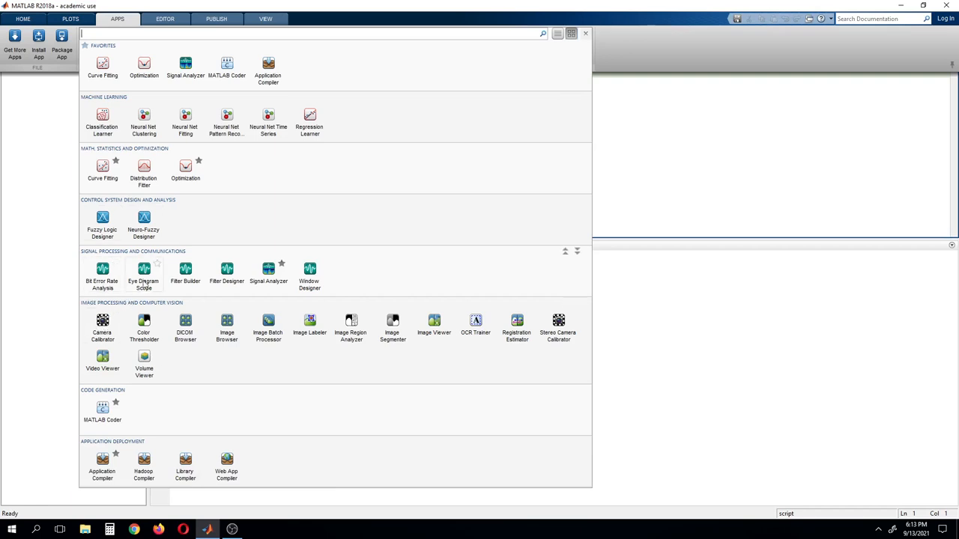
{"action": "mouse_move", "coordinate": [226, 273]}
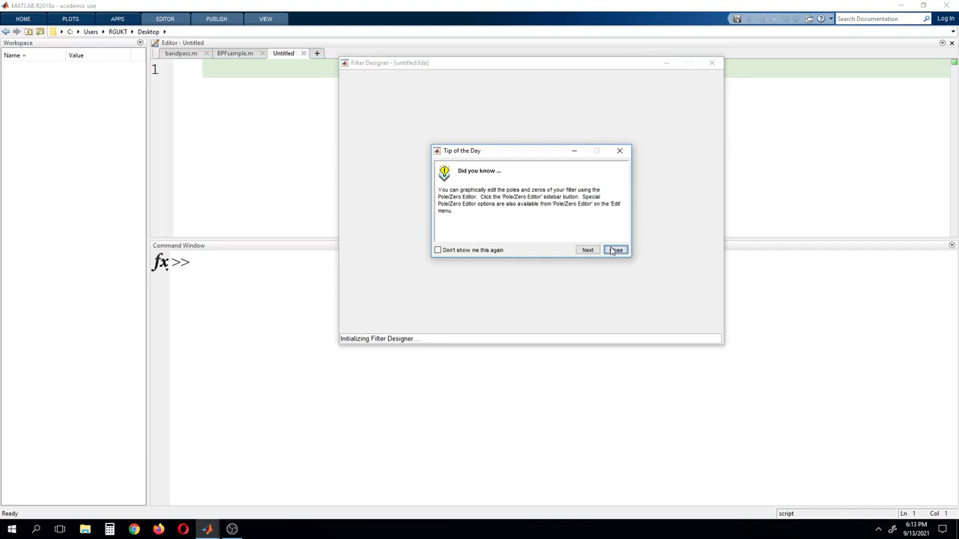
- Dismiss the Tip of the Day and maximize the Filter Designer window
{"action": "left_click", "coordinate": [615, 249]}
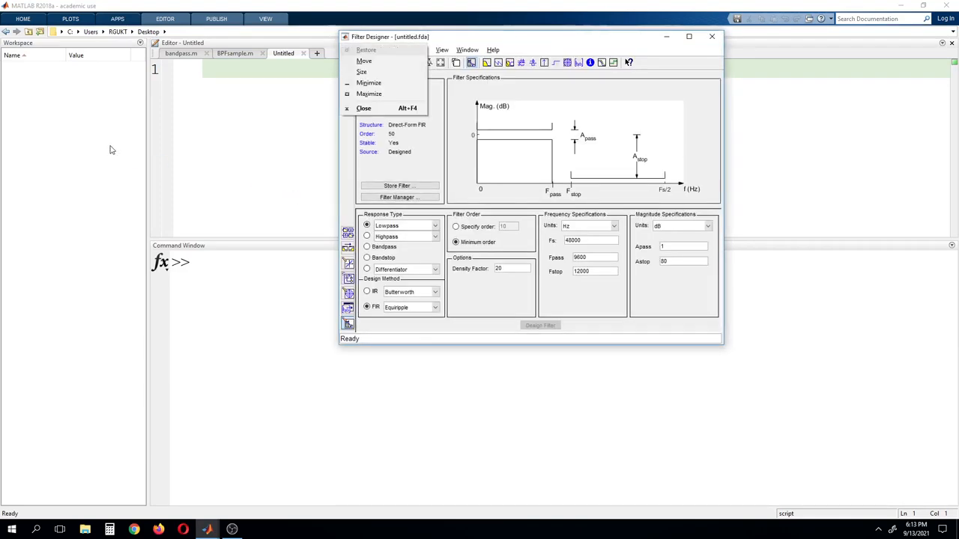
{"action": "left_click", "coordinate": [368, 93]}
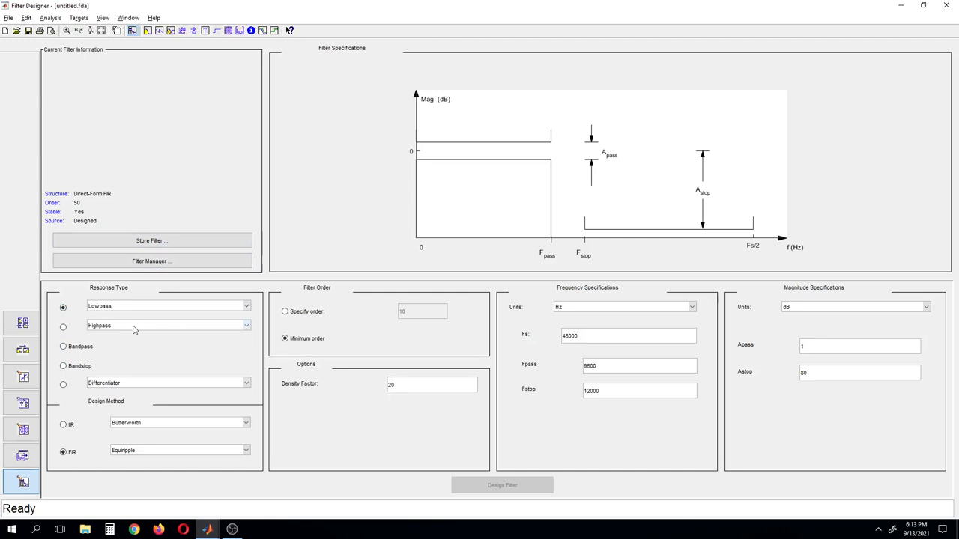
{"action": "mouse_move", "coordinate": [154, 371]}
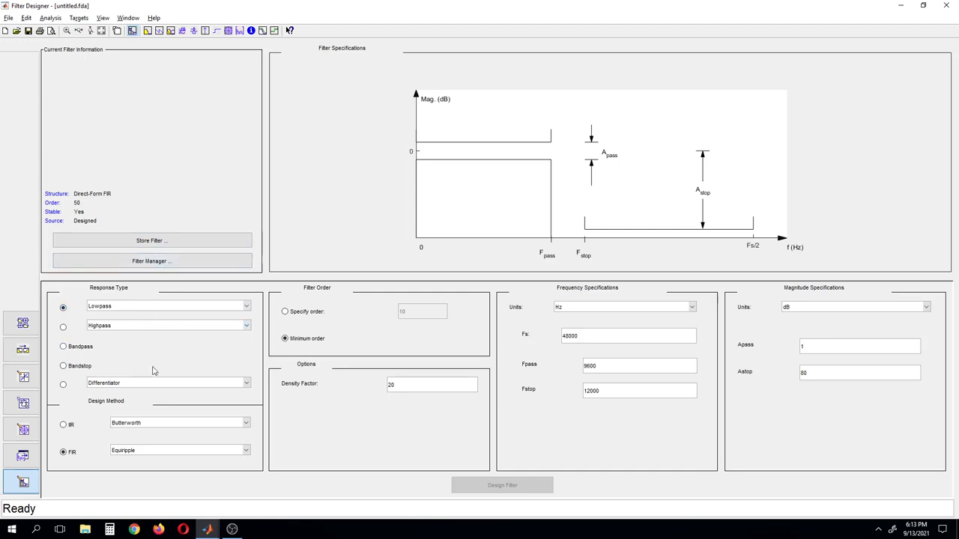
{"action": "mouse_move", "coordinate": [105, 318]}
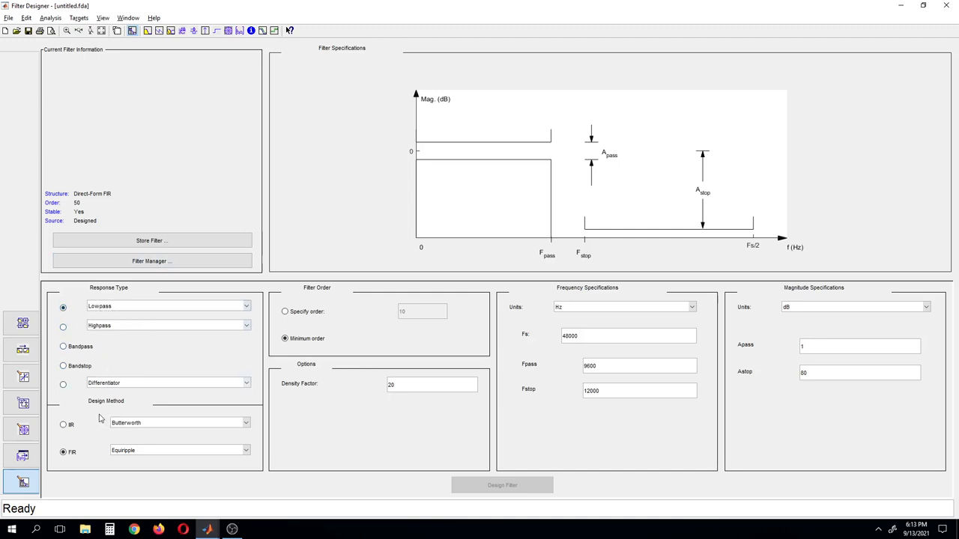
{"action": "mouse_move", "coordinate": [92, 421]}
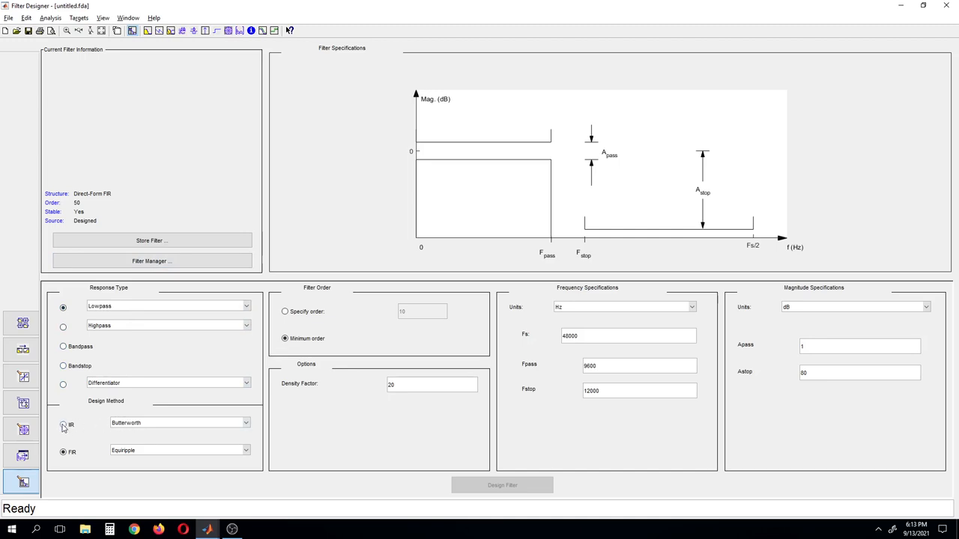
- Switch the lowpass design method to IIR Butterworth, matching the passband exactly
{"action": "left_click", "coordinate": [62, 424]}
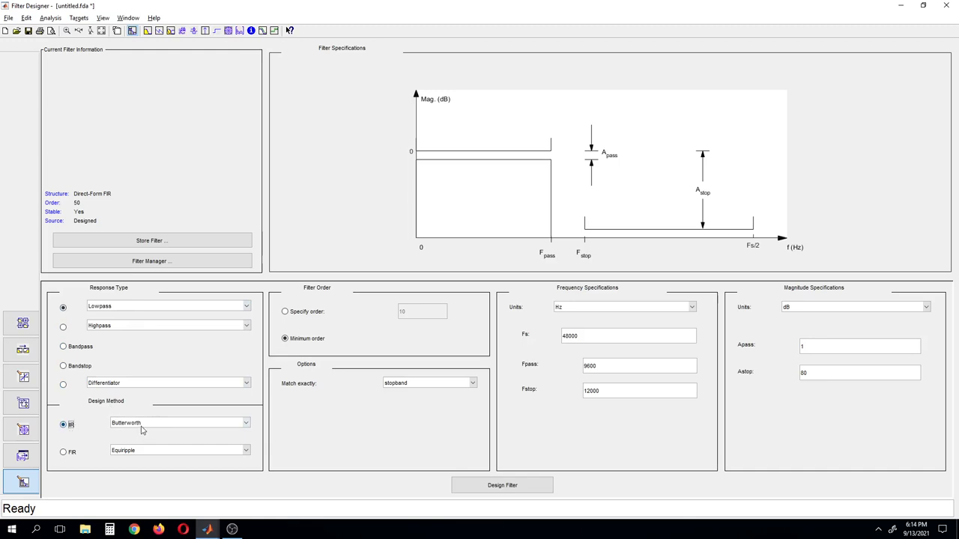
{"action": "mouse_move", "coordinate": [203, 429]}
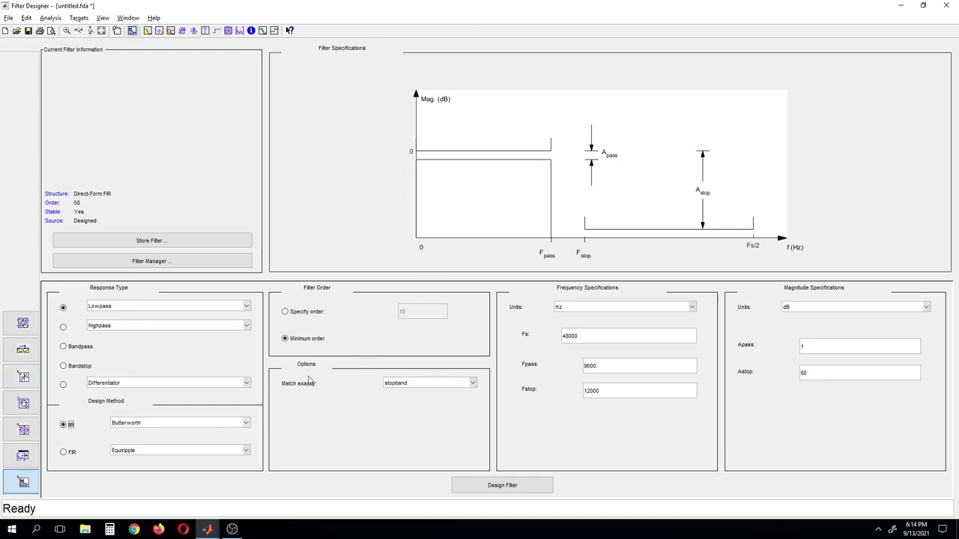
{"action": "mouse_move", "coordinate": [303, 391]}
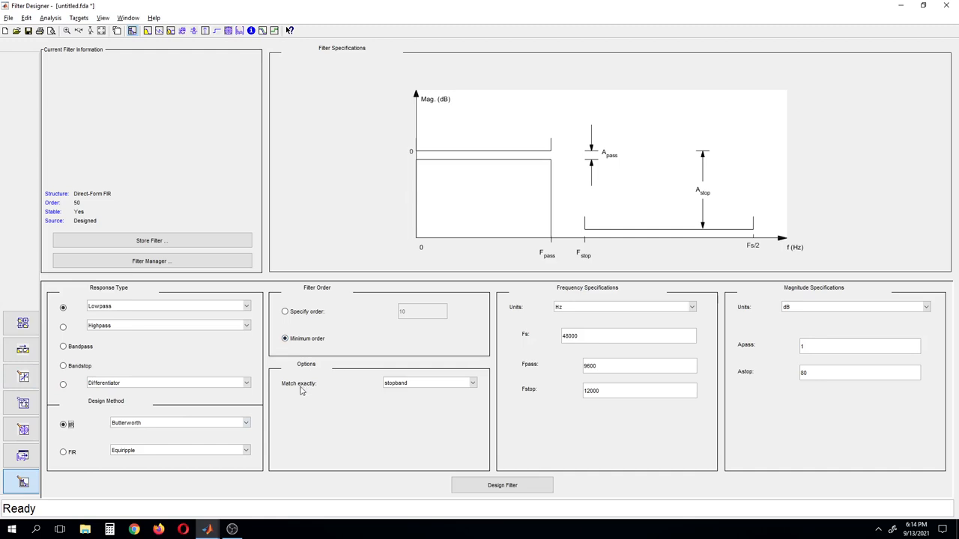
{"action": "mouse_move", "coordinate": [297, 389]}
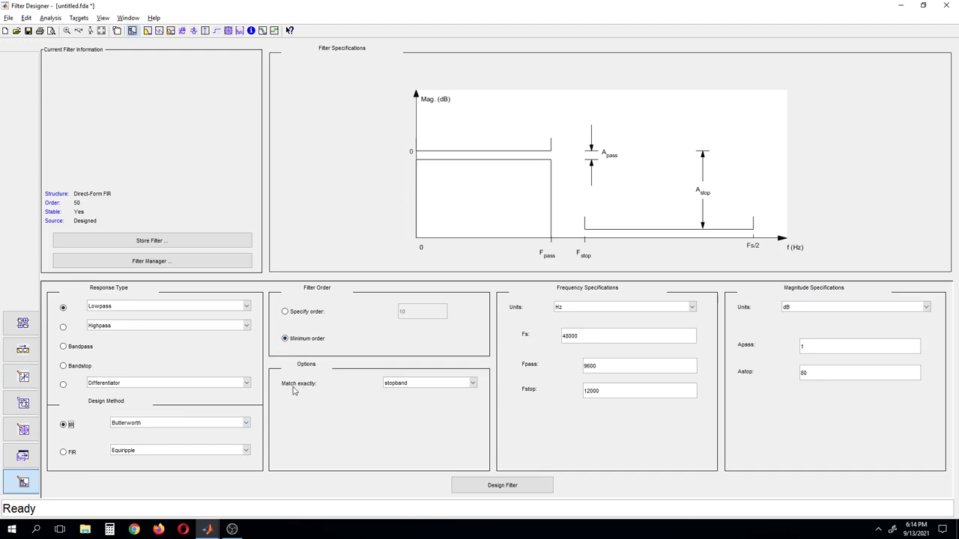
{"action": "mouse_move", "coordinate": [477, 390]}
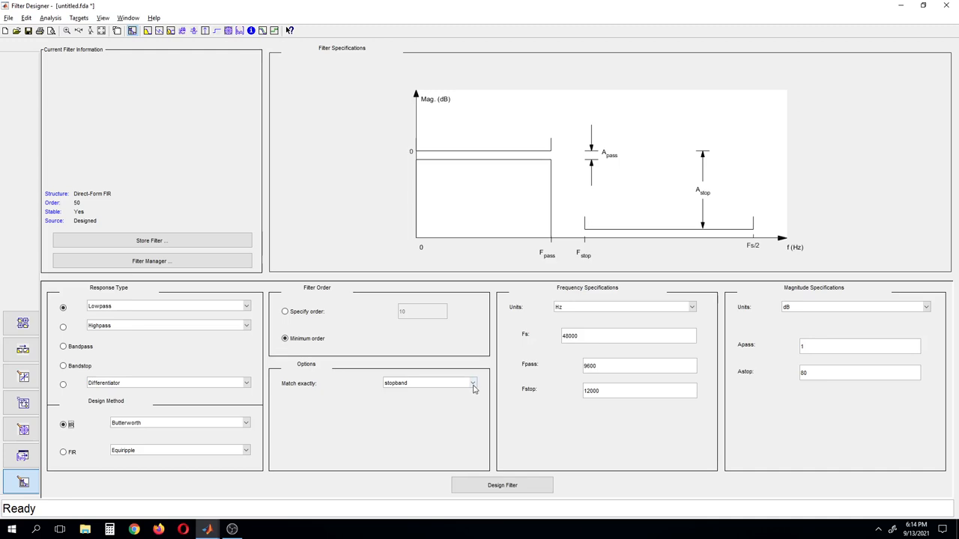
{"action": "left_click", "coordinate": [470, 384]}
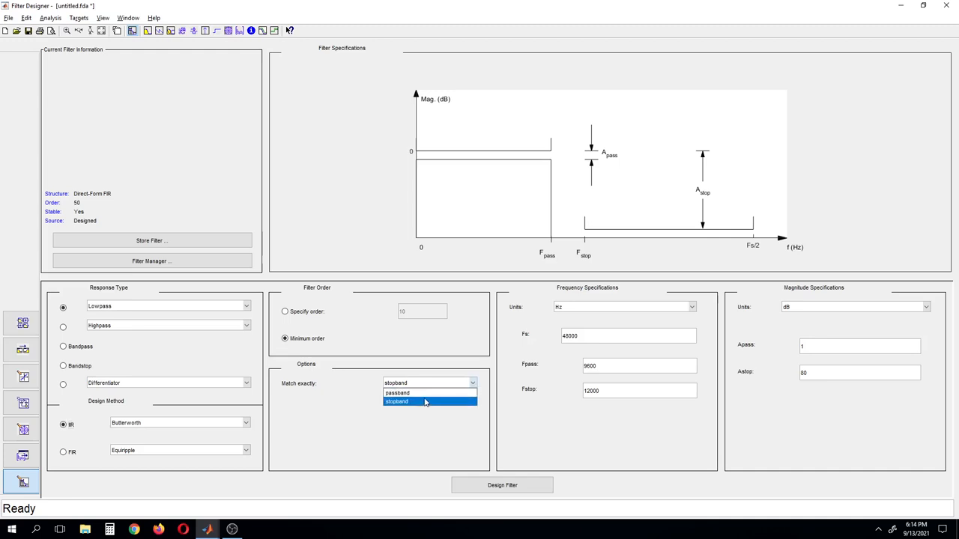
{"action": "mouse_move", "coordinate": [416, 392]}
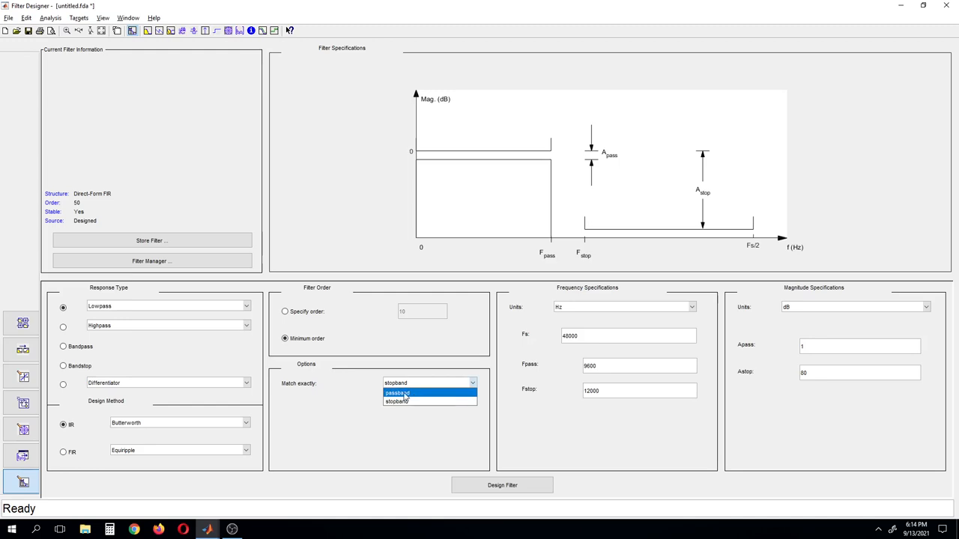
{"action": "left_click", "coordinate": [397, 392]}
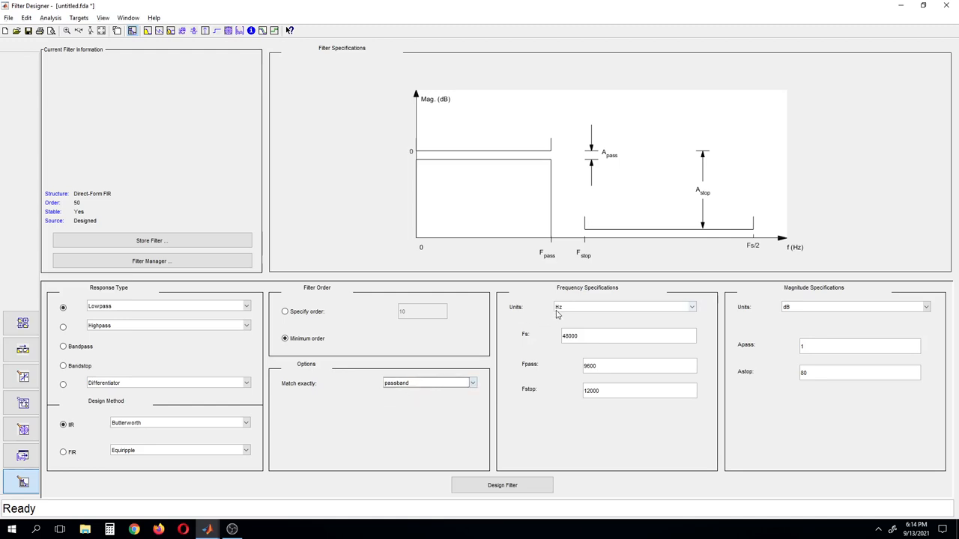
{"action": "mouse_move", "coordinate": [578, 315]}
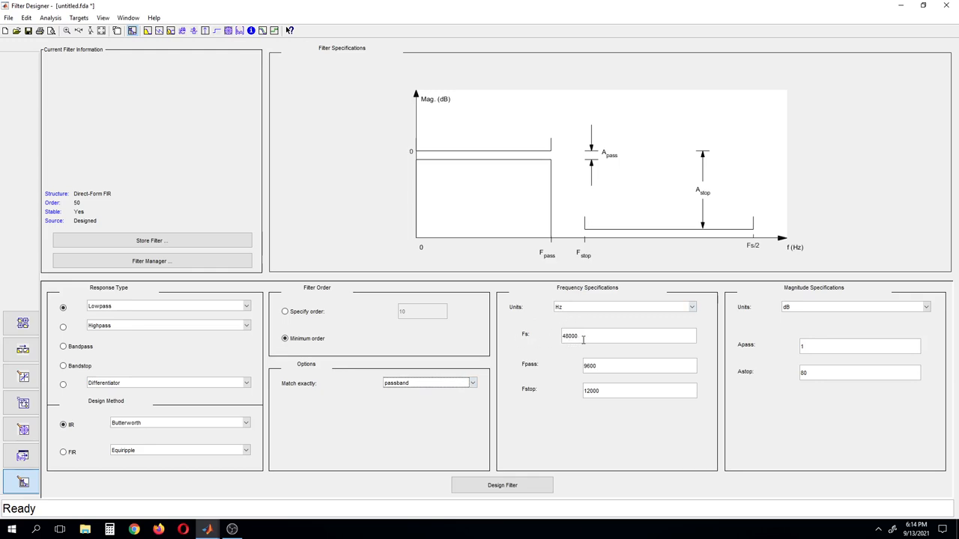
{"action": "mouse_move", "coordinate": [547, 371]}
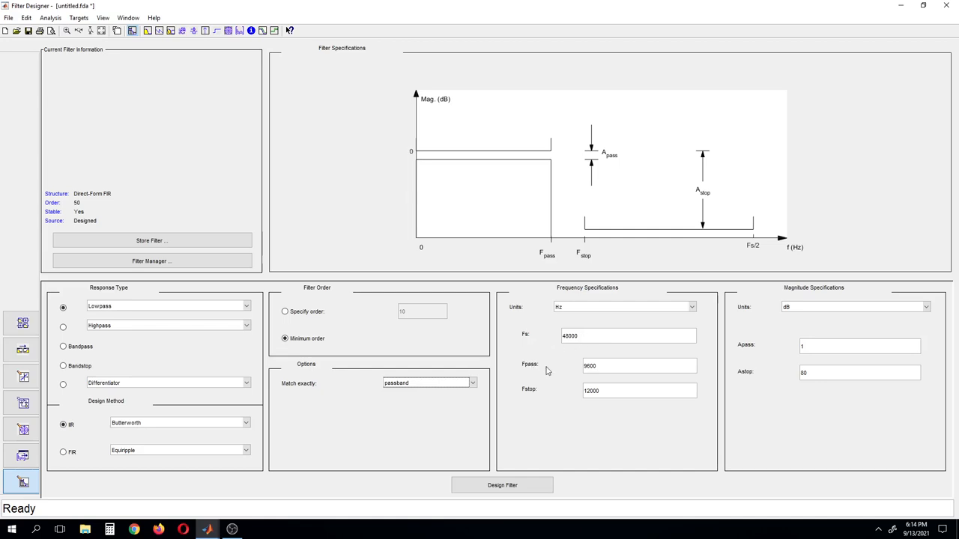
- Enter the frequency specifications: Fpass 4000 Hz and Fstop 5000 Hz
{"action": "left_click", "coordinate": [638, 365]}
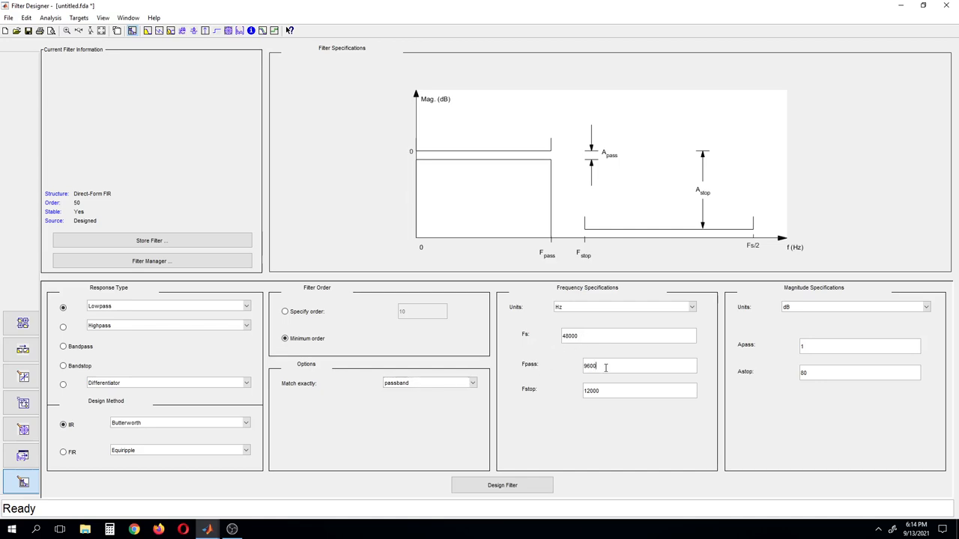
{"action": "type", "text": "60"}
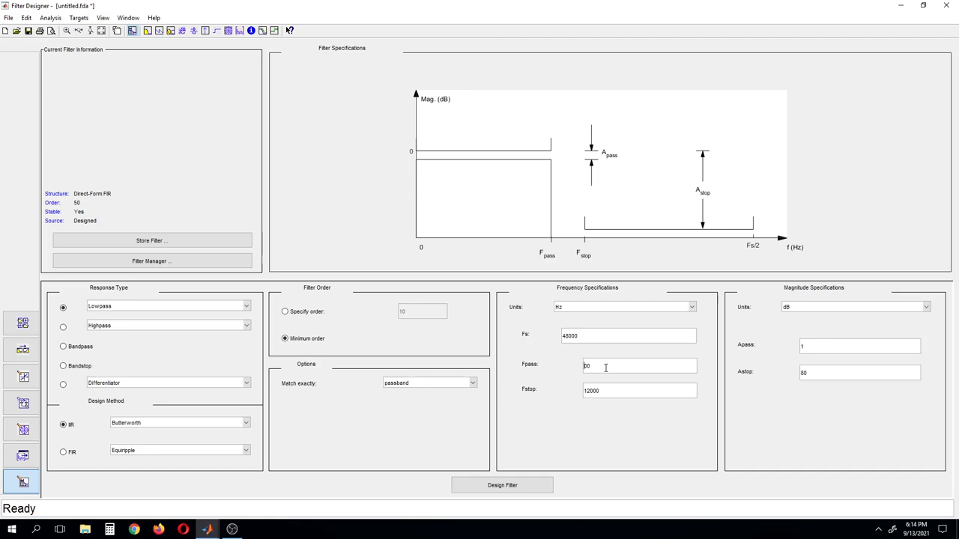
{"action": "type", "text": "4000"}
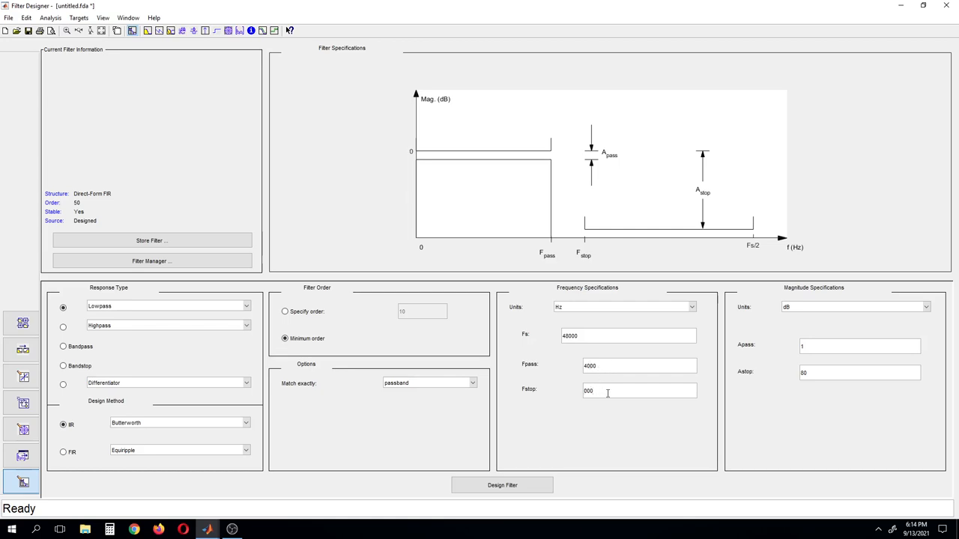
{"action": "type", "text": "5000"}
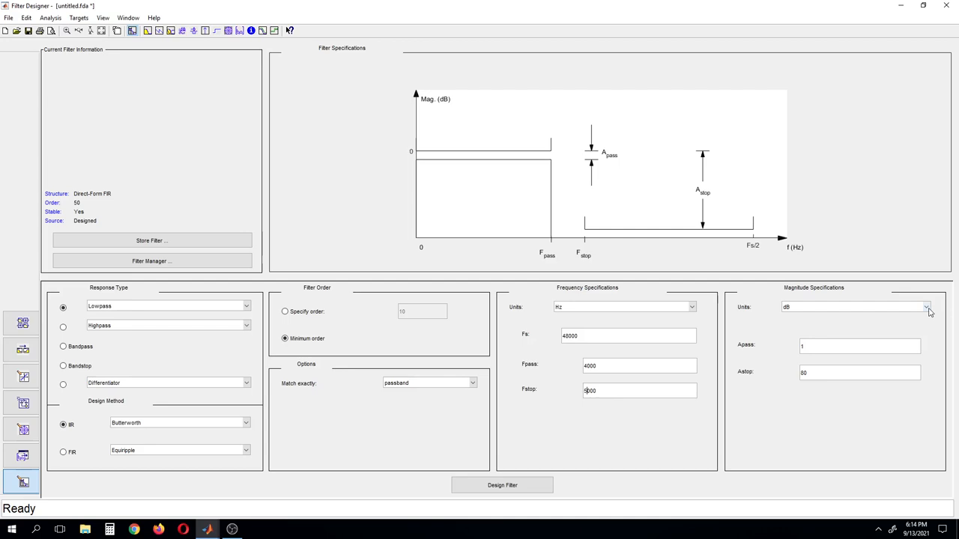
{"action": "mouse_move", "coordinate": [941, 310]}
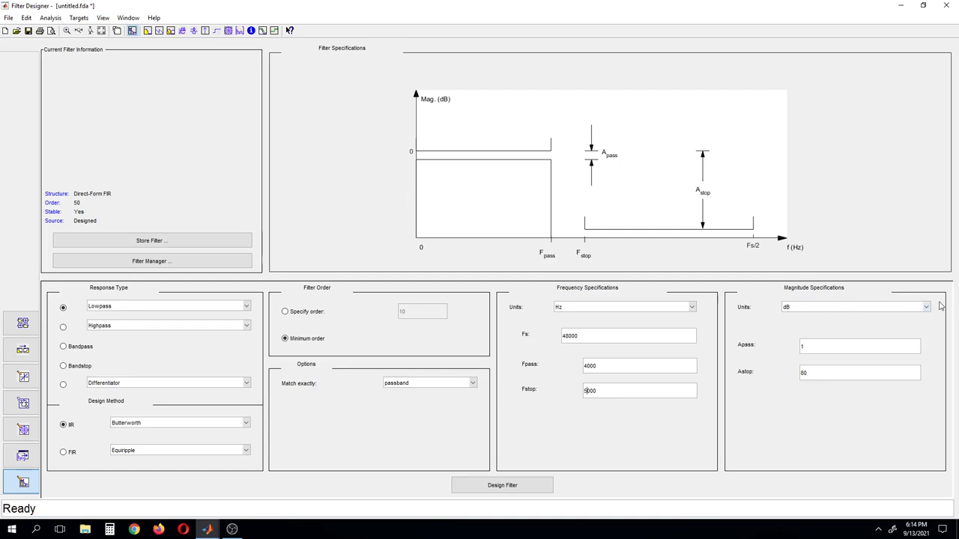
- Use squared magnitude units with Estop 0.02 and start the filter design
{"action": "left_click", "coordinate": [925, 305]}
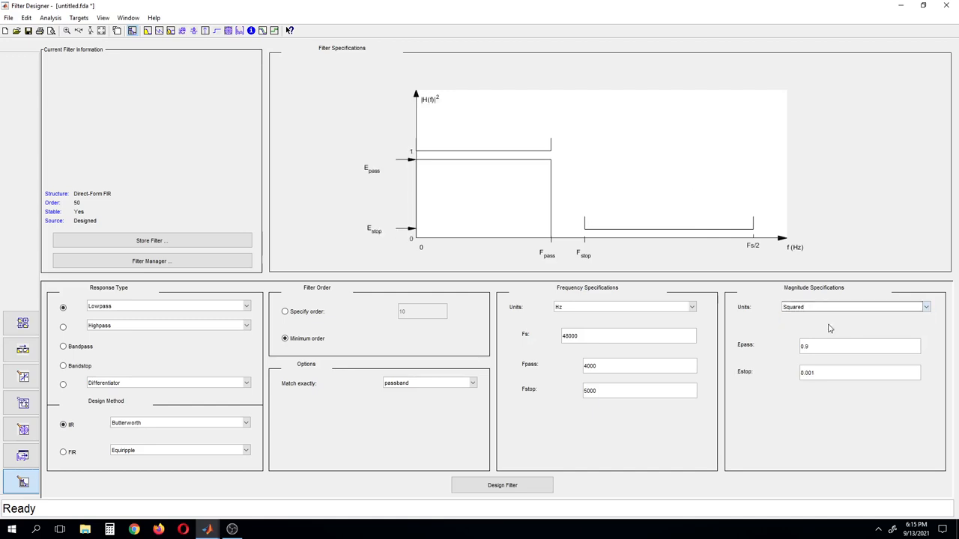
{"action": "mouse_move", "coordinate": [403, 72]}
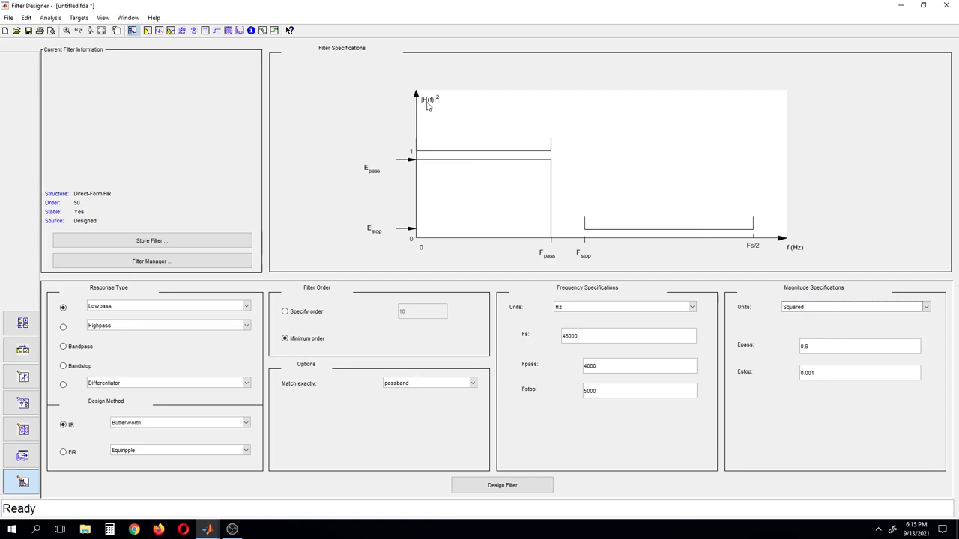
{"action": "mouse_move", "coordinate": [440, 123]}
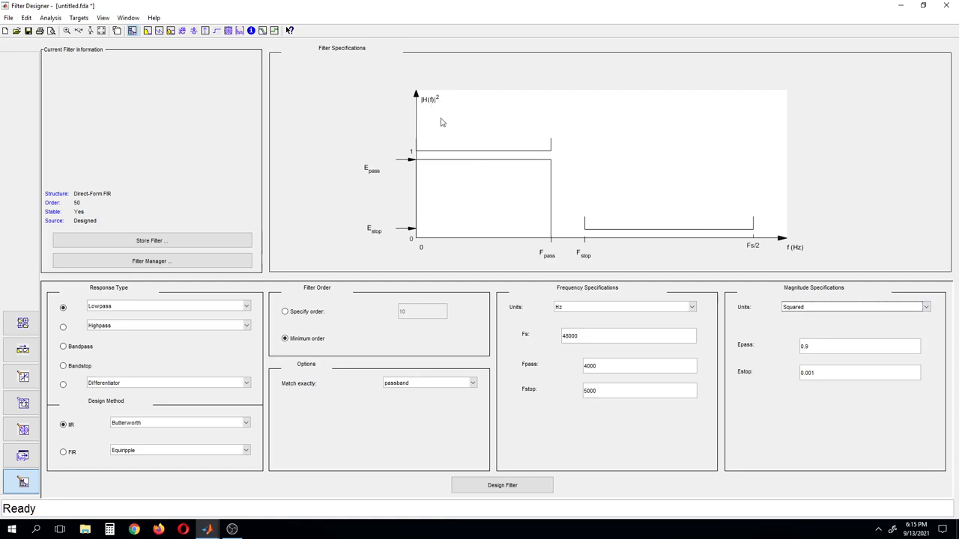
{"action": "mouse_move", "coordinate": [374, 180]}
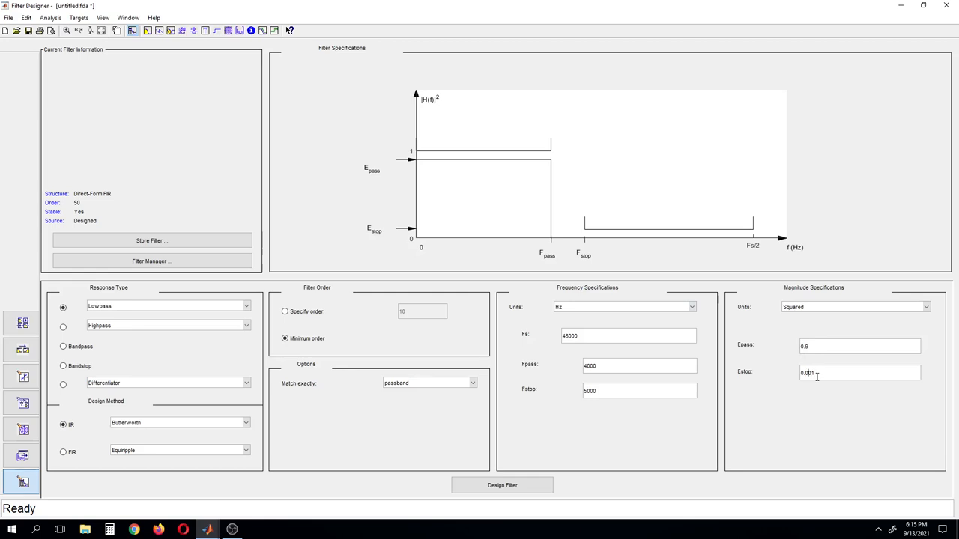
{"action": "type", "text": "0.02"}
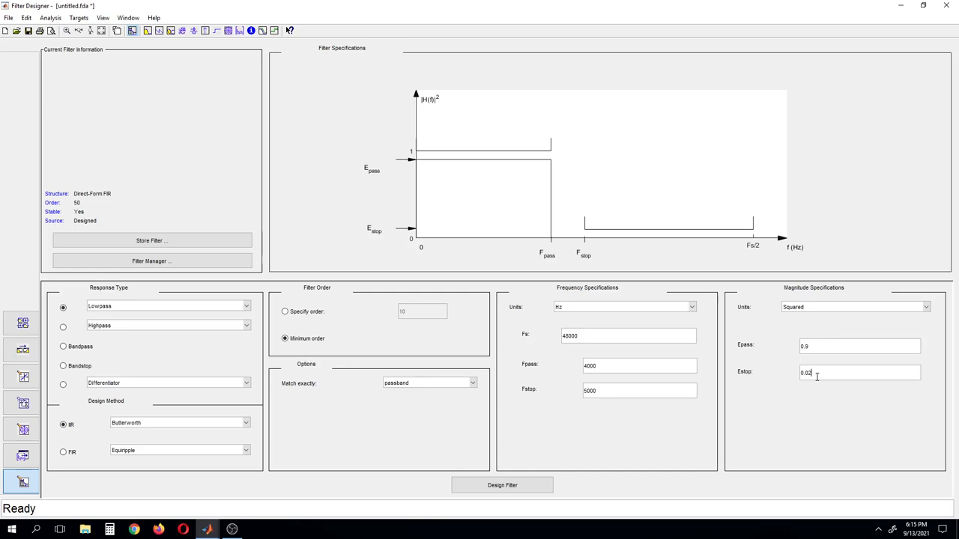
{"action": "mouse_move", "coordinate": [335, 335]}
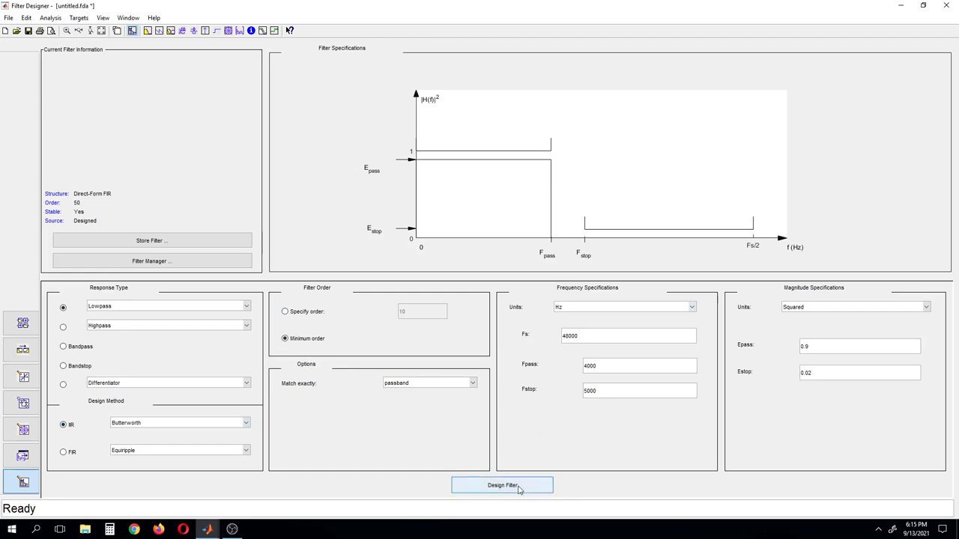
{"action": "left_click", "coordinate": [502, 485]}
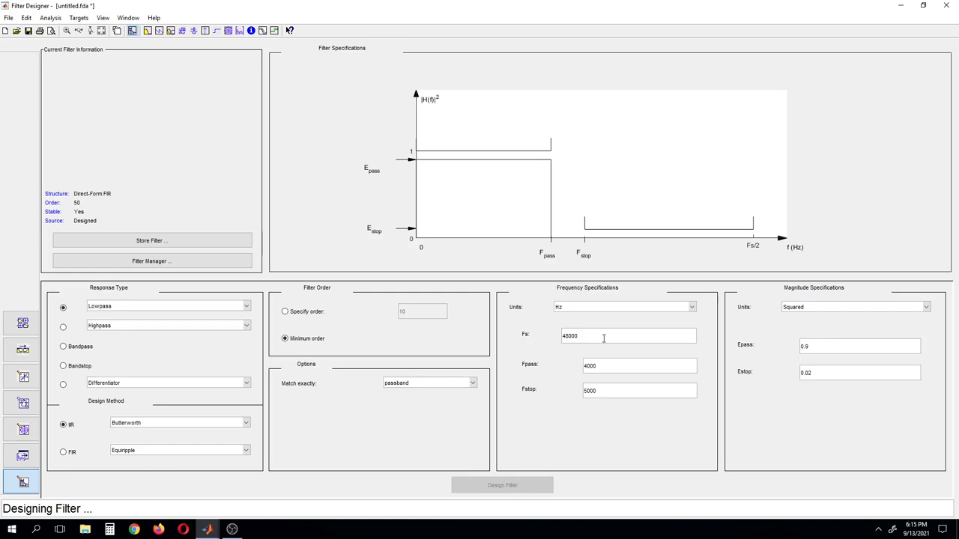
- Design the filter, yielding an order-13 Butterworth lowpass with 7 sections
{"action": "left_click", "coordinate": [501, 485]}
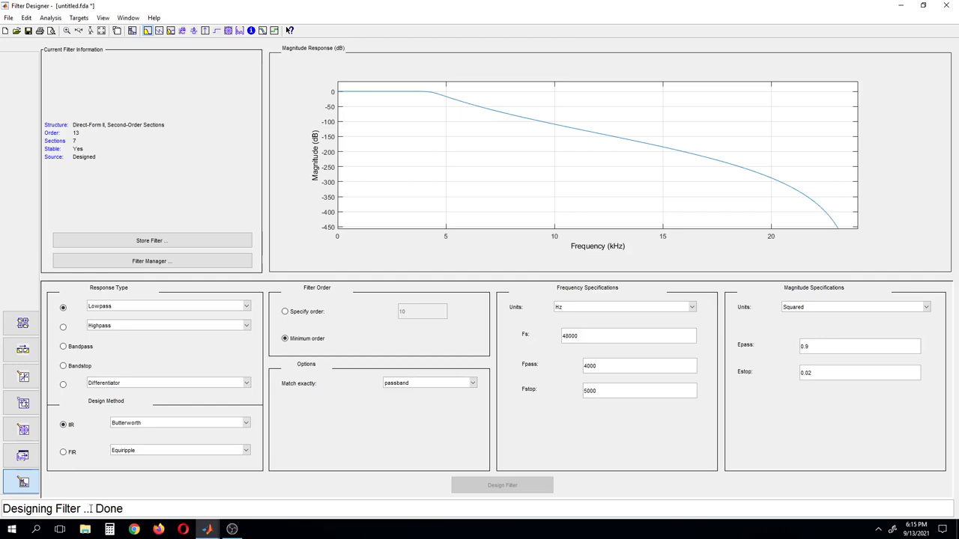
{"action": "mouse_move", "coordinate": [397, 173]}
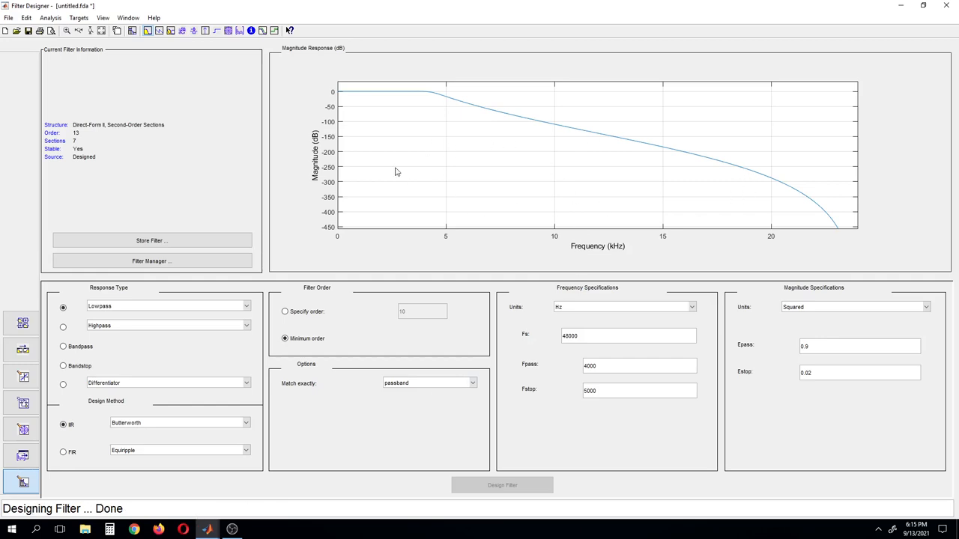
{"action": "mouse_move", "coordinate": [596, 168]}
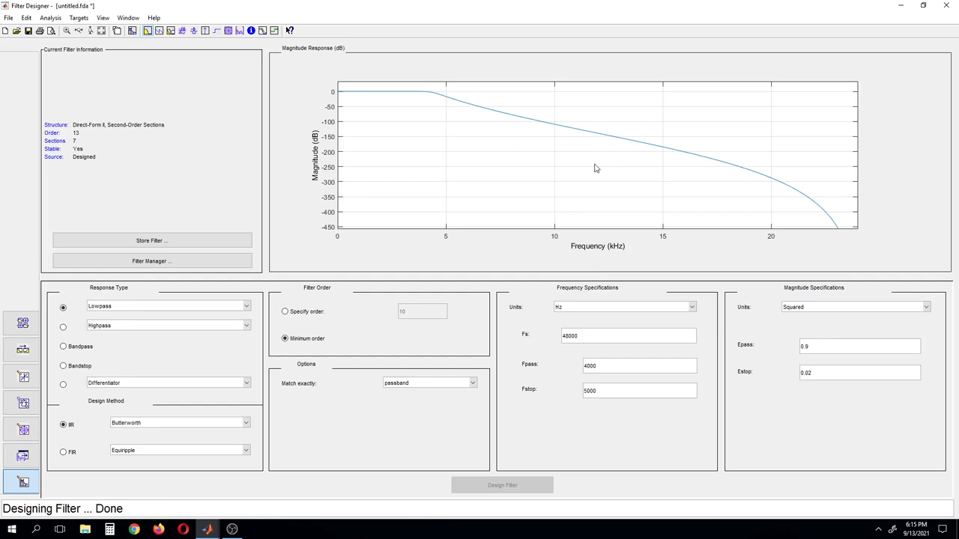
{"action": "mouse_move", "coordinate": [69, 135]}
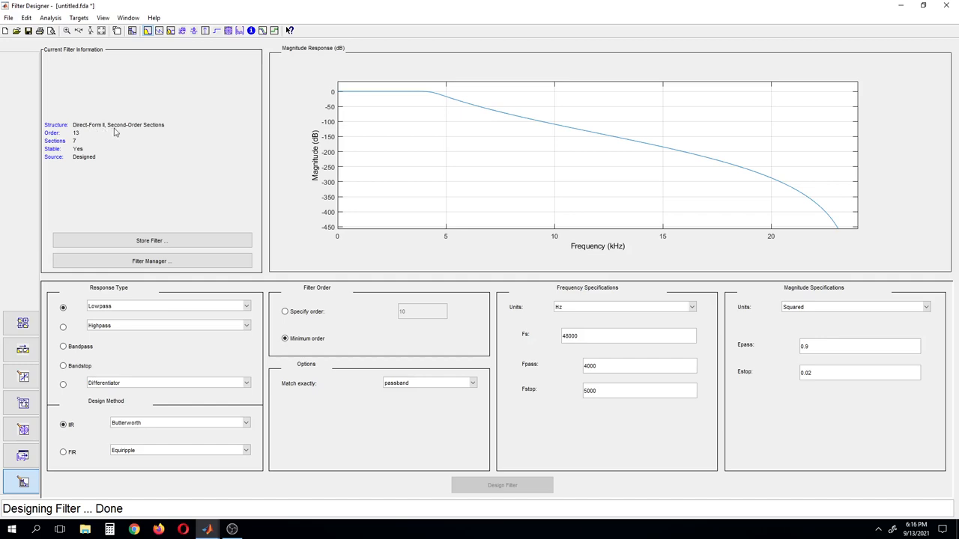
{"action": "mouse_move", "coordinate": [58, 135]}
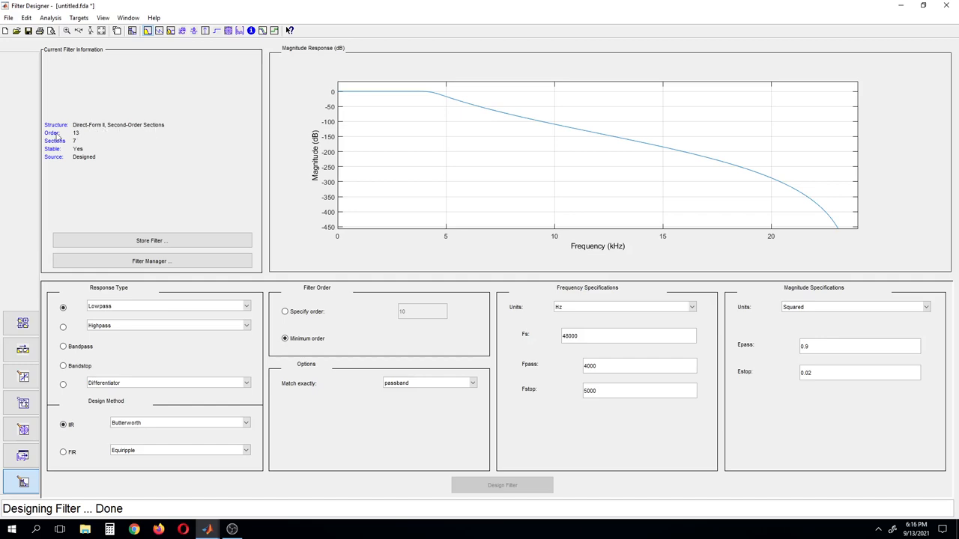
{"action": "mouse_move", "coordinate": [80, 143]}
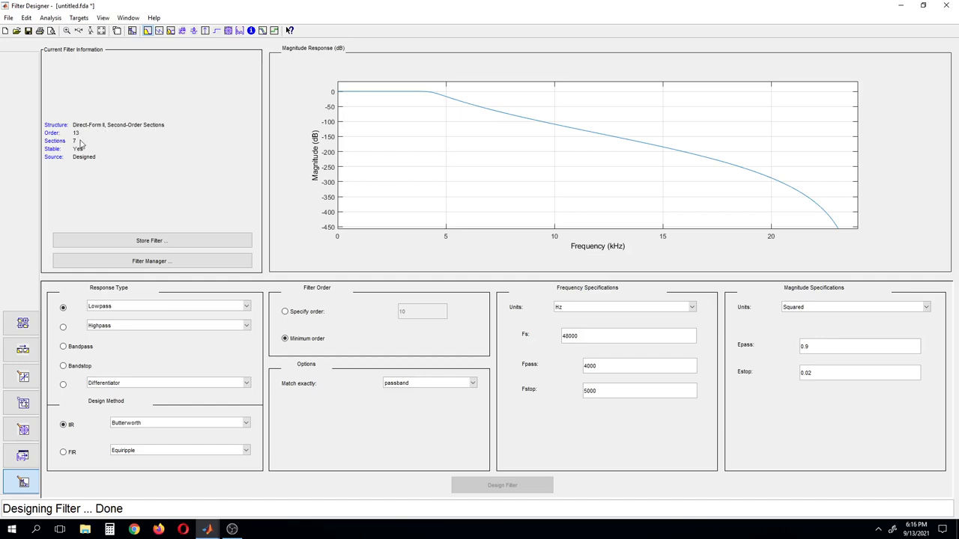
{"action": "mouse_move", "coordinate": [78, 149]}
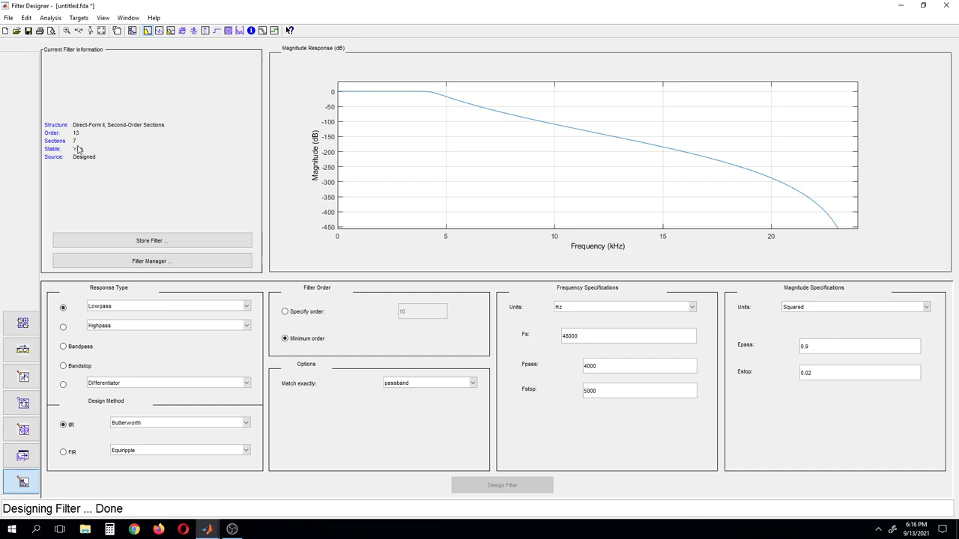
{"action": "mouse_move", "coordinate": [78, 163]}
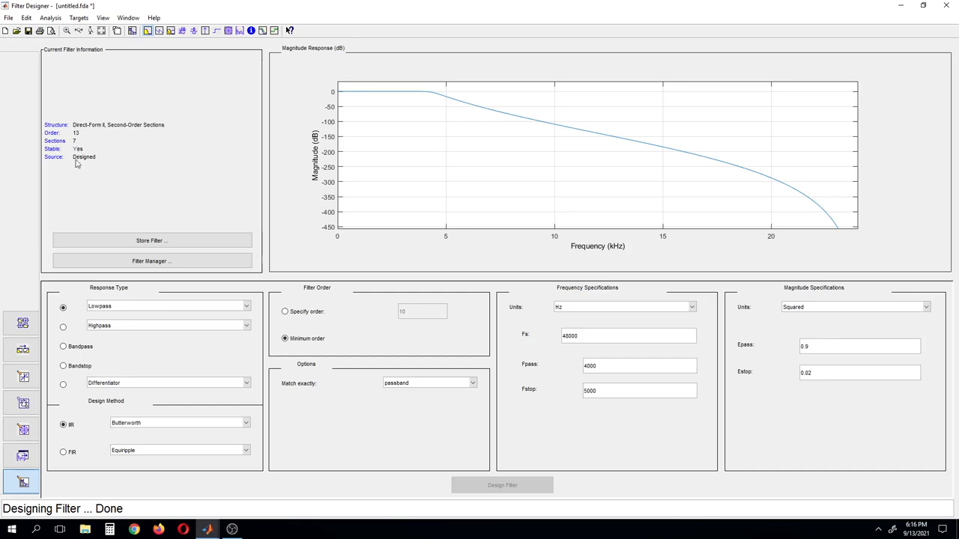
{"action": "mouse_move", "coordinate": [196, 78]}
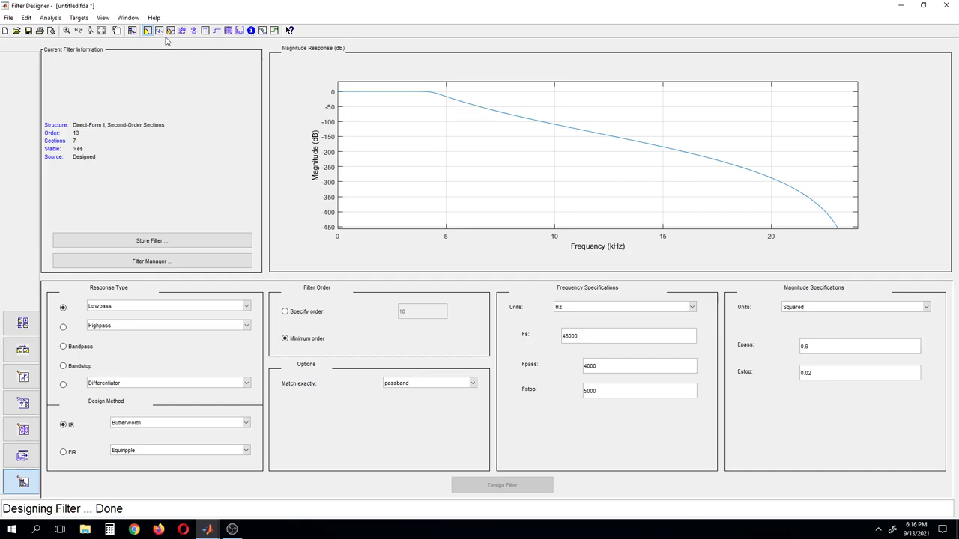
{"action": "mouse_move", "coordinate": [159, 30]}
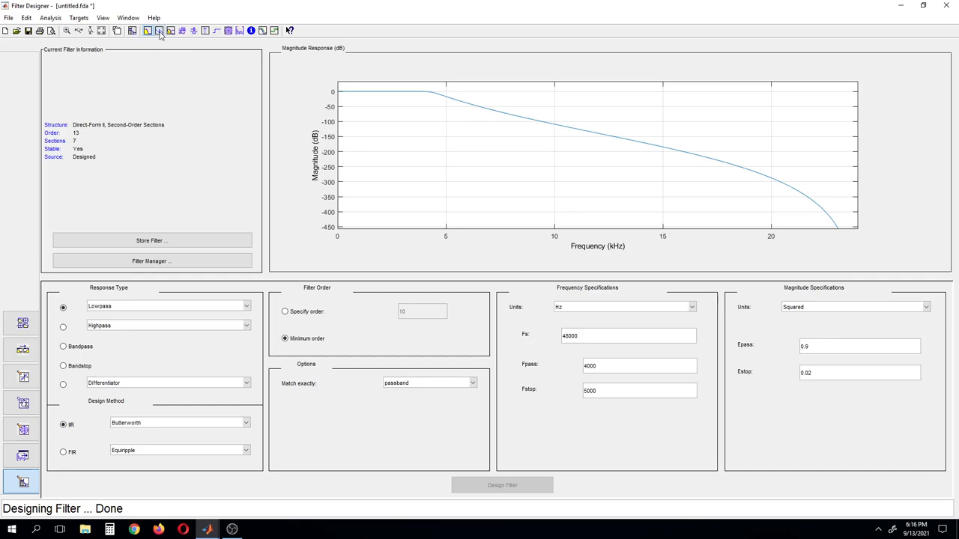
- Display the magnitude and phase responses together on one plot
{"action": "left_click", "coordinate": [147, 30]}
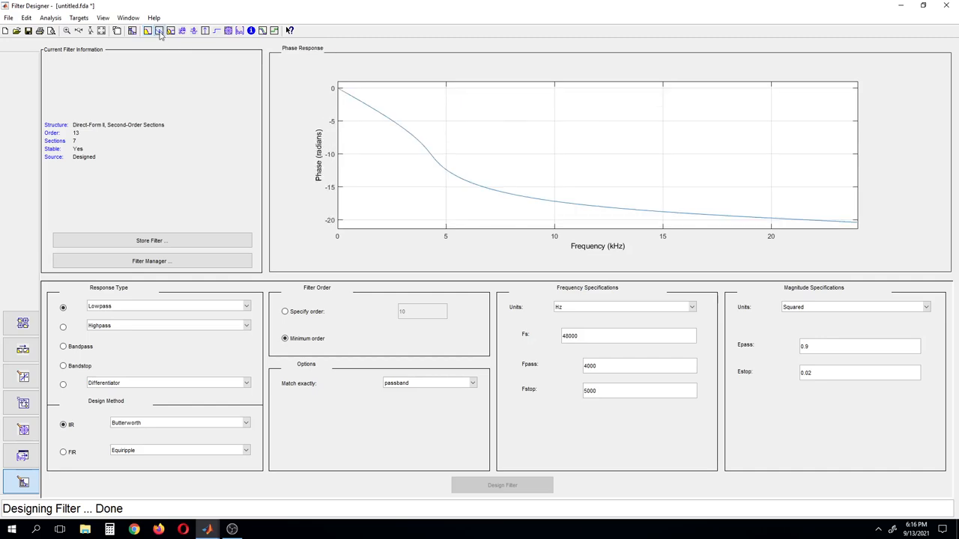
{"action": "mouse_move", "coordinate": [171, 30]}
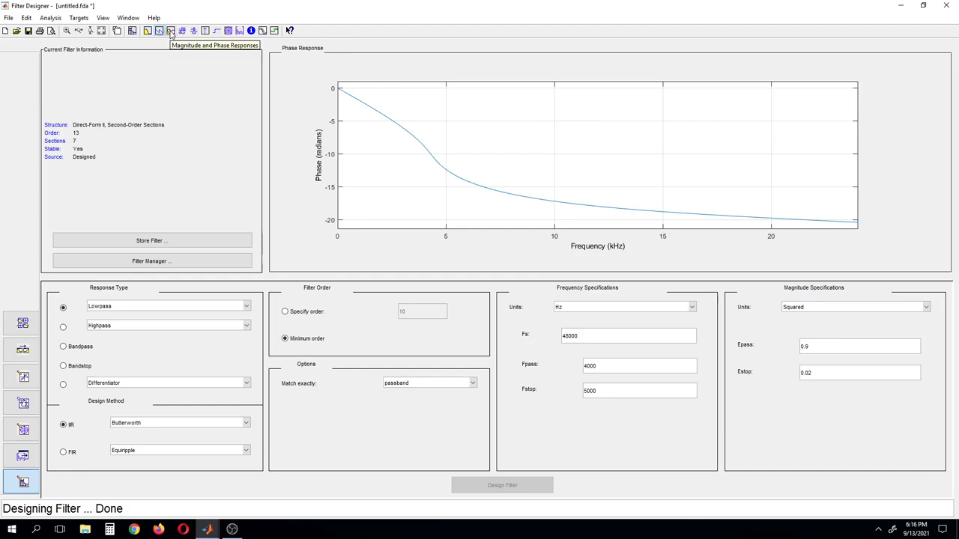
{"action": "mouse_move", "coordinate": [171, 30]}
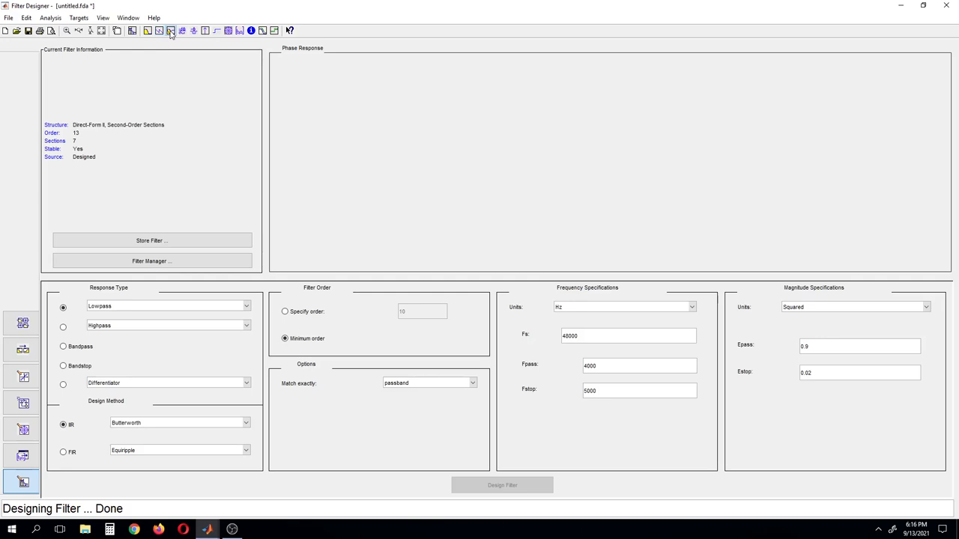
{"action": "left_click", "coordinate": [171, 30]}
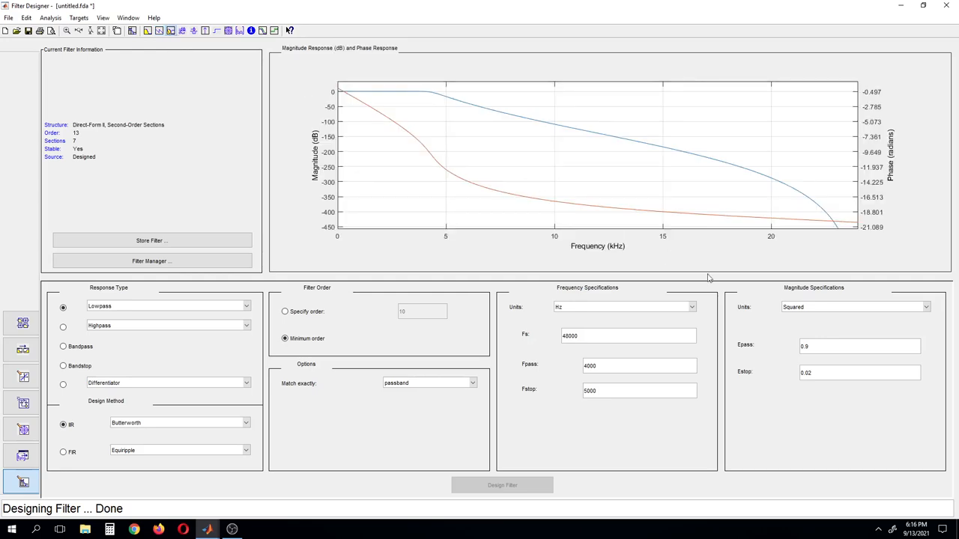
{"action": "mouse_move", "coordinate": [857, 364]}
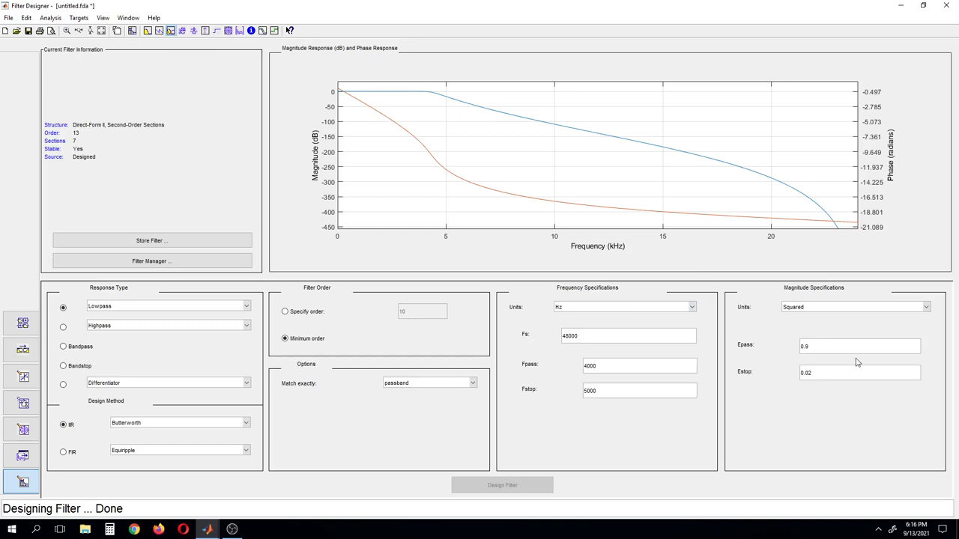
{"action": "mouse_move", "coordinate": [829, 366]}
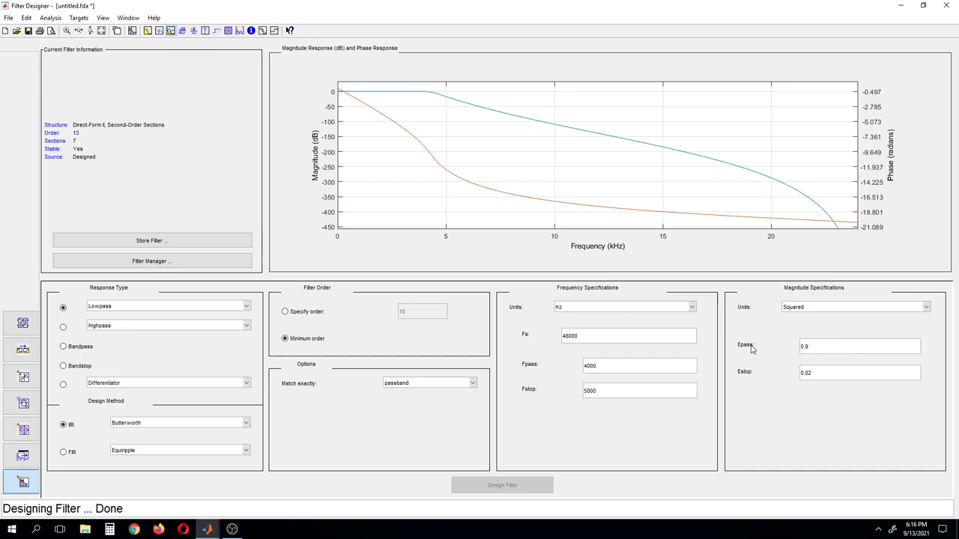
{"action": "mouse_move", "coordinate": [744, 380]}
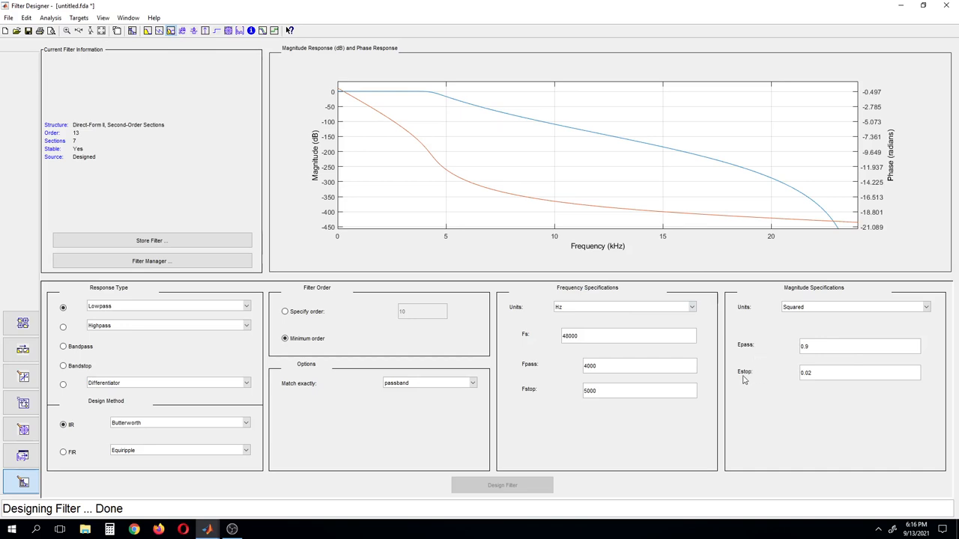
{"action": "mouse_move", "coordinate": [438, 310]}
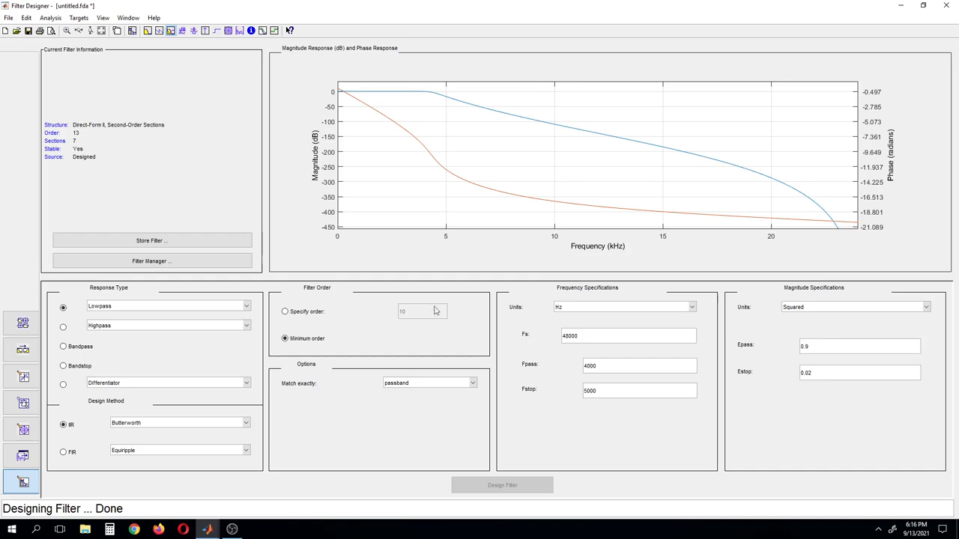
{"action": "mouse_move", "coordinate": [87, 141]}
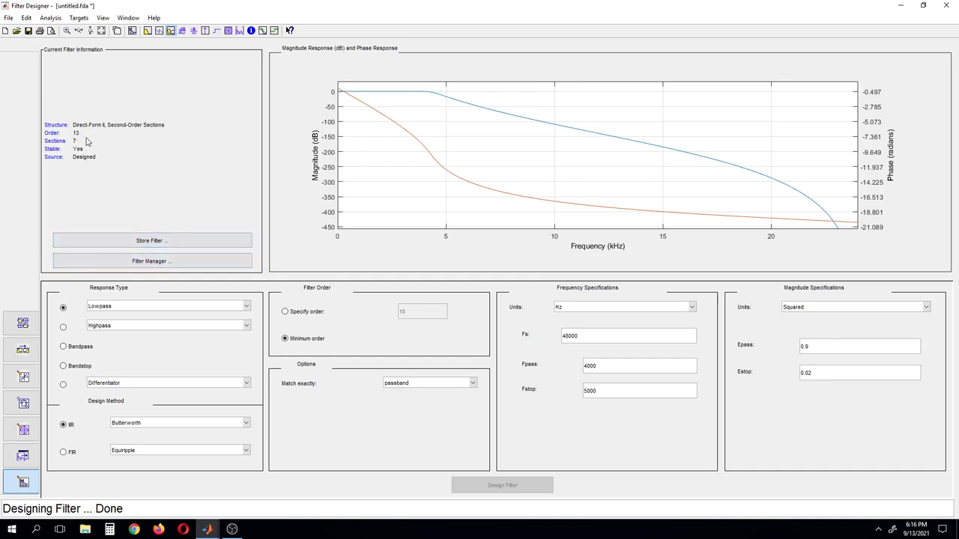
{"action": "mouse_move", "coordinate": [135, 186]}
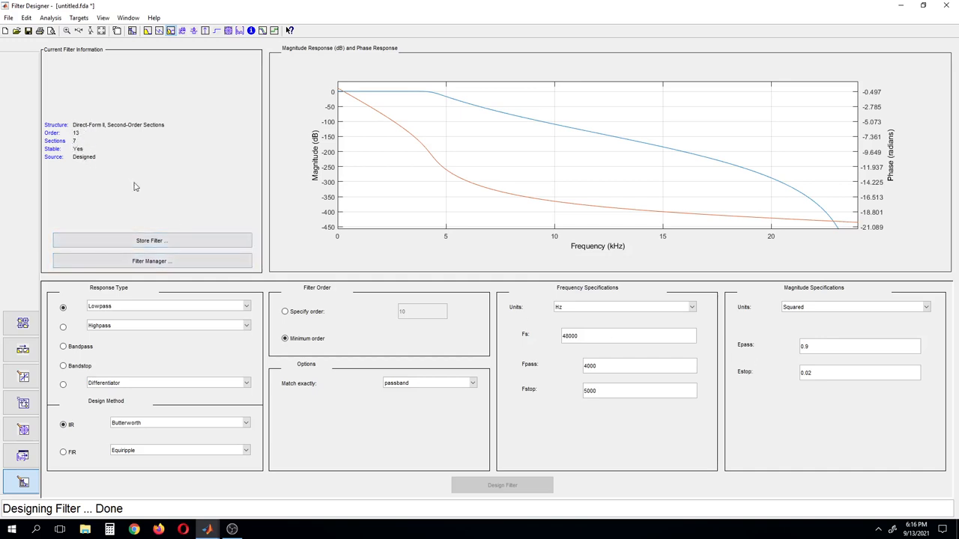
{"action": "mouse_move", "coordinate": [801, 364]}
{"action": "type", "text": "0.05"}
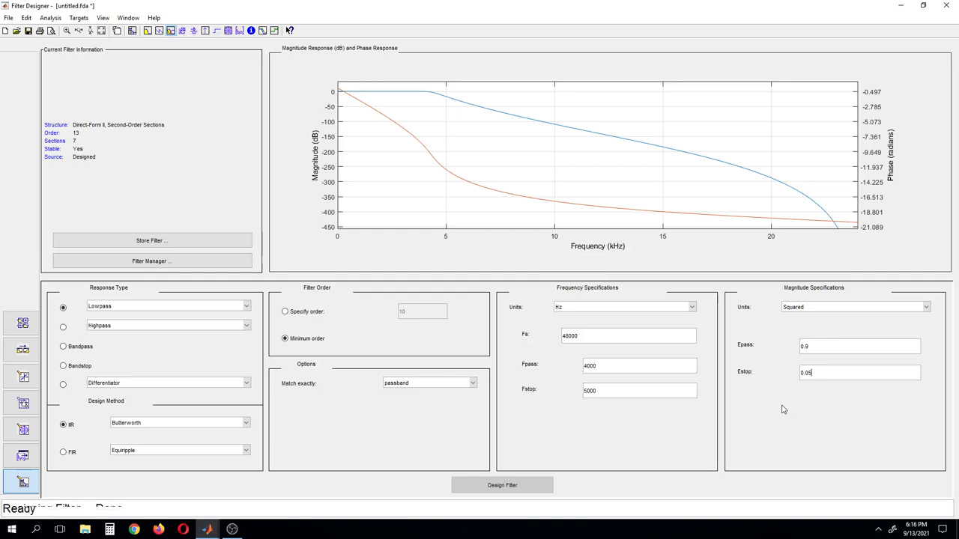
- Commit the new stopband value Estop 0.05 in the magnitude specifications
{"action": "left_click", "coordinate": [502, 486]}
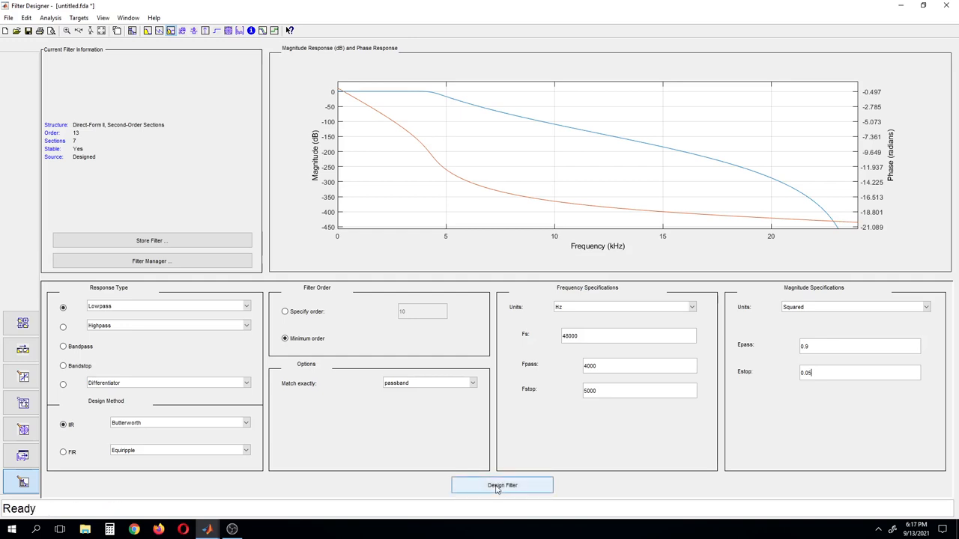
- Redesign the filter with Estop 0.05, giving order 11 with 6 sections
{"action": "left_click", "coordinate": [502, 485]}
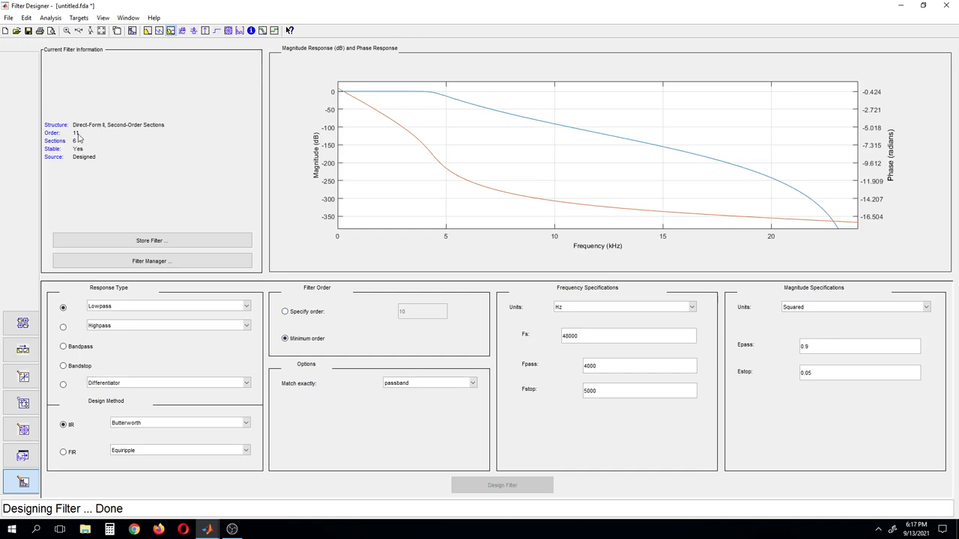
{"action": "mouse_move", "coordinate": [78, 143]}
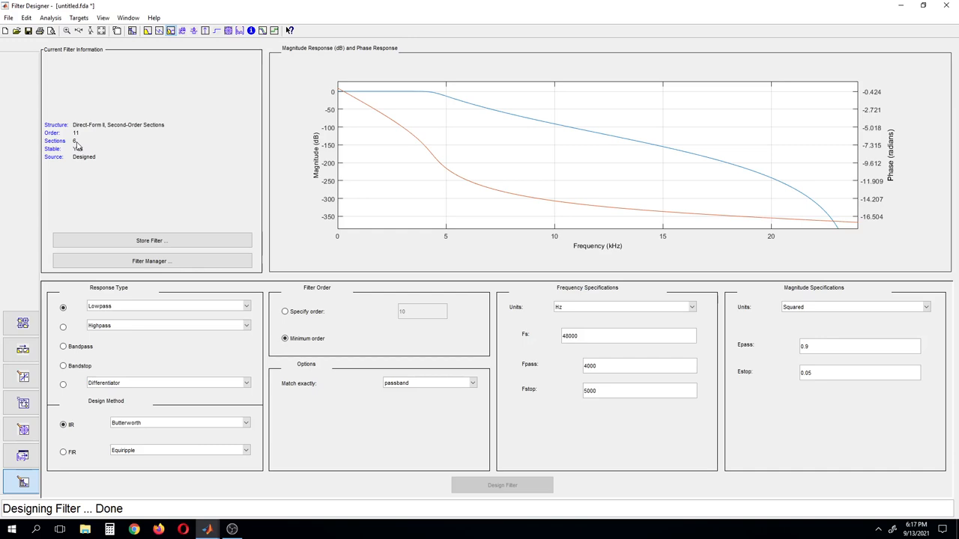
{"action": "mouse_move", "coordinate": [93, 137]}
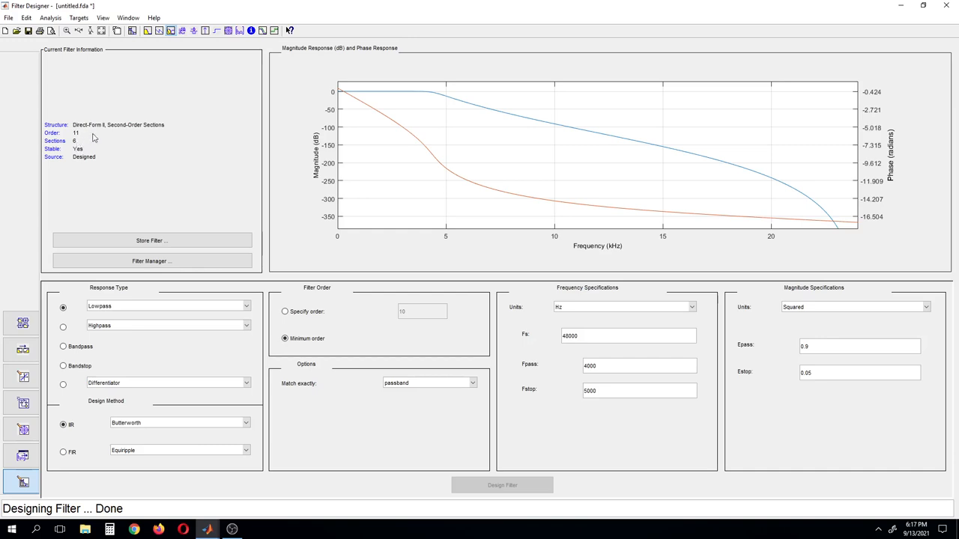
{"action": "mouse_move", "coordinate": [686, 380]}
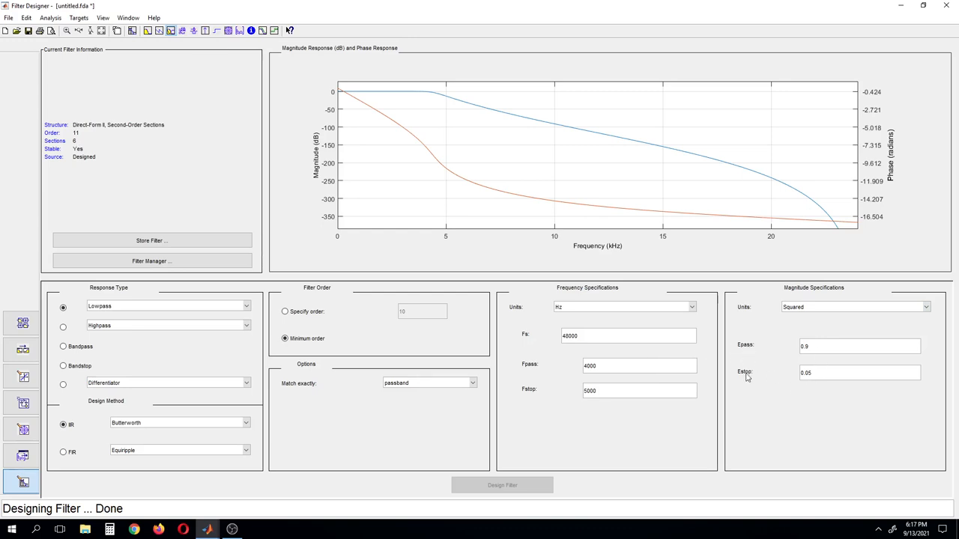
{"action": "mouse_move", "coordinate": [746, 355]}
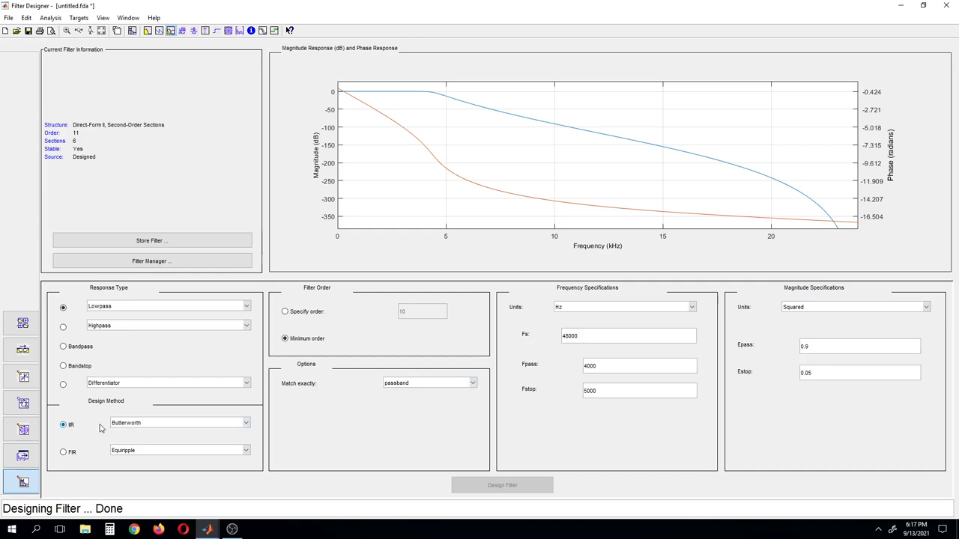
{"action": "mouse_move", "coordinate": [92, 428]}
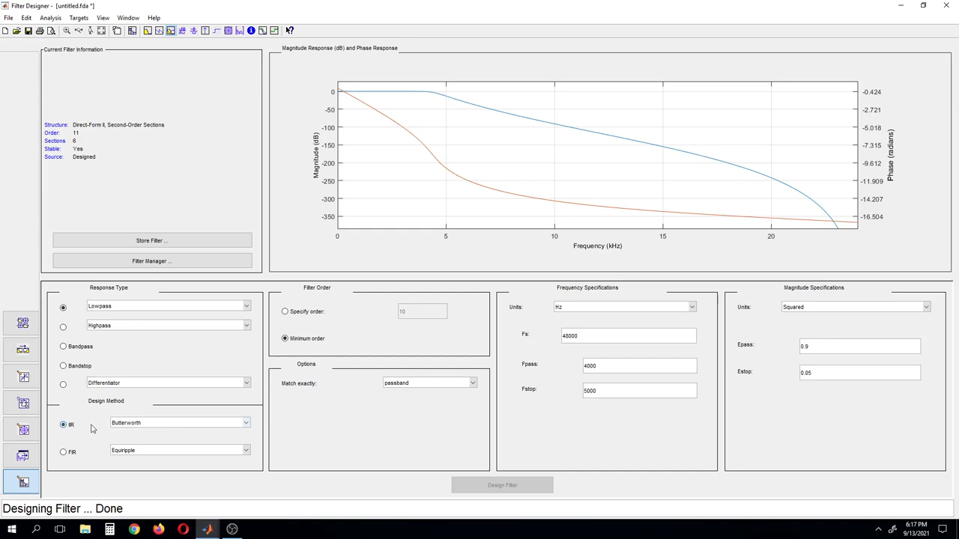
{"action": "mouse_move", "coordinate": [248, 427]}
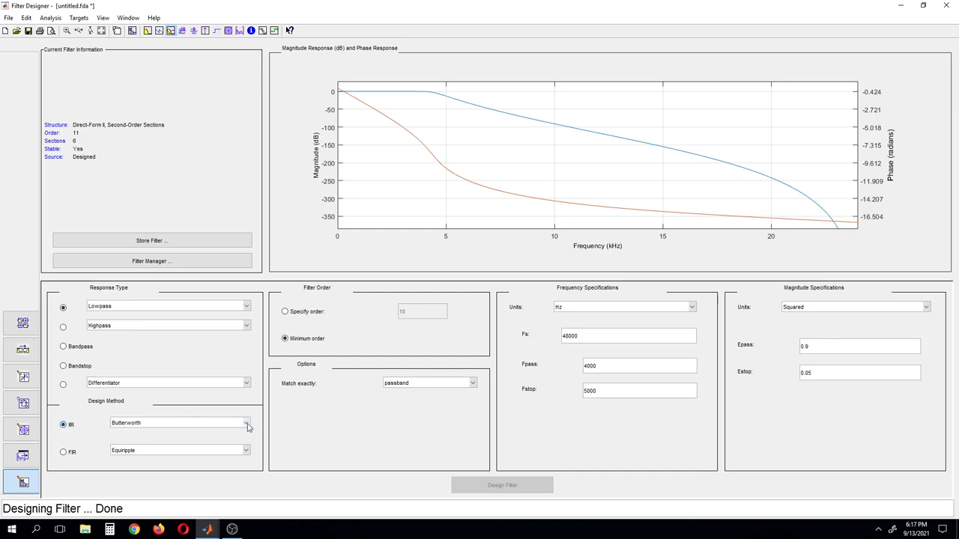
{"action": "left_click", "coordinate": [245, 423]}
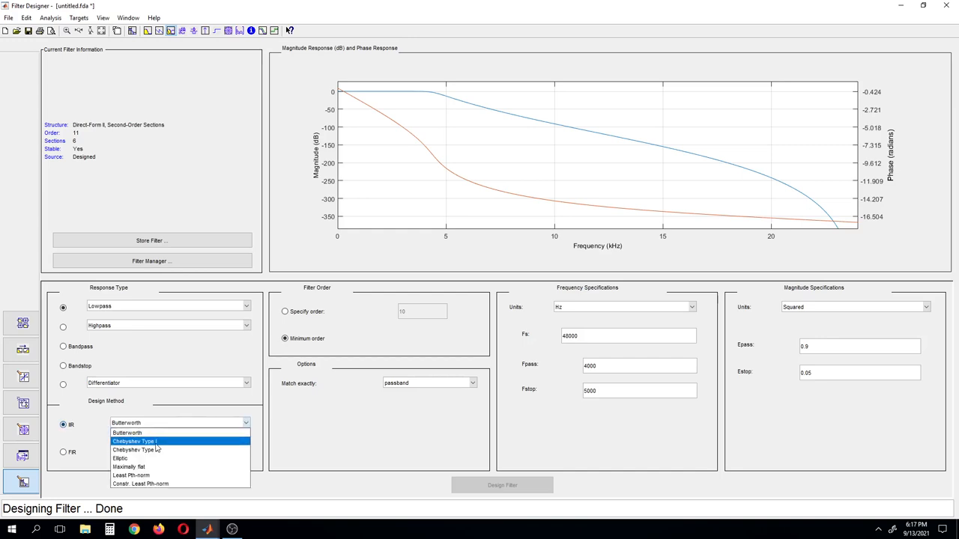
{"action": "mouse_move", "coordinate": [119, 458]}
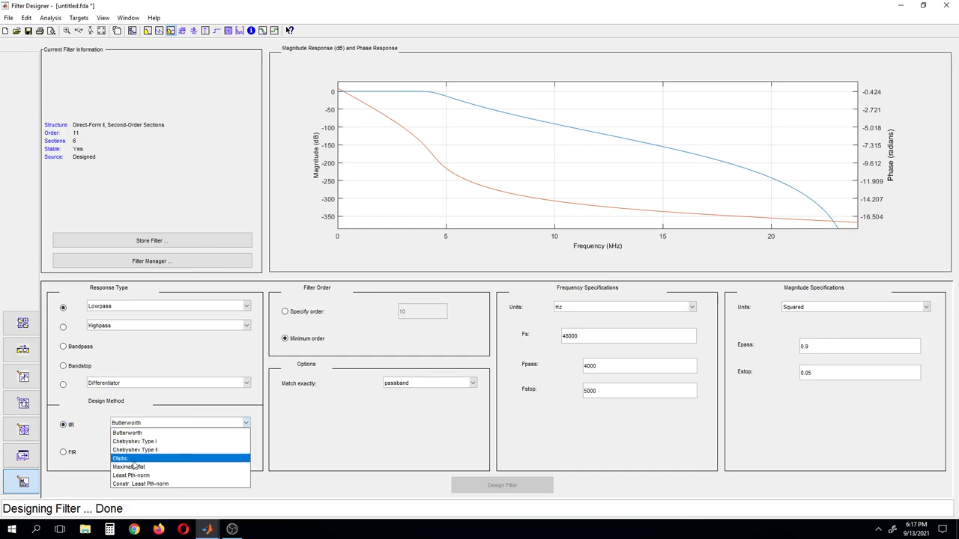
{"action": "mouse_move", "coordinate": [135, 440]}
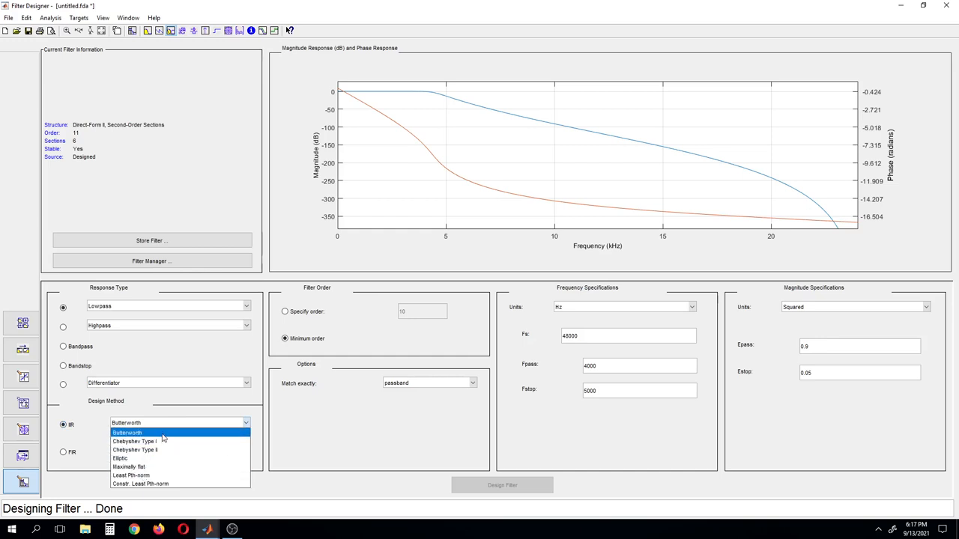
{"action": "left_click", "coordinate": [126, 431]}
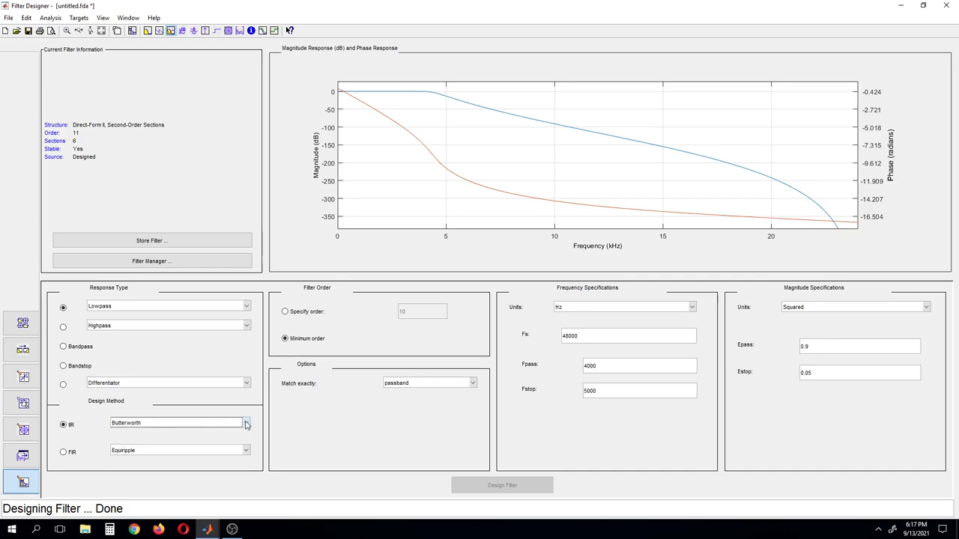
{"action": "mouse_move", "coordinate": [311, 427]}
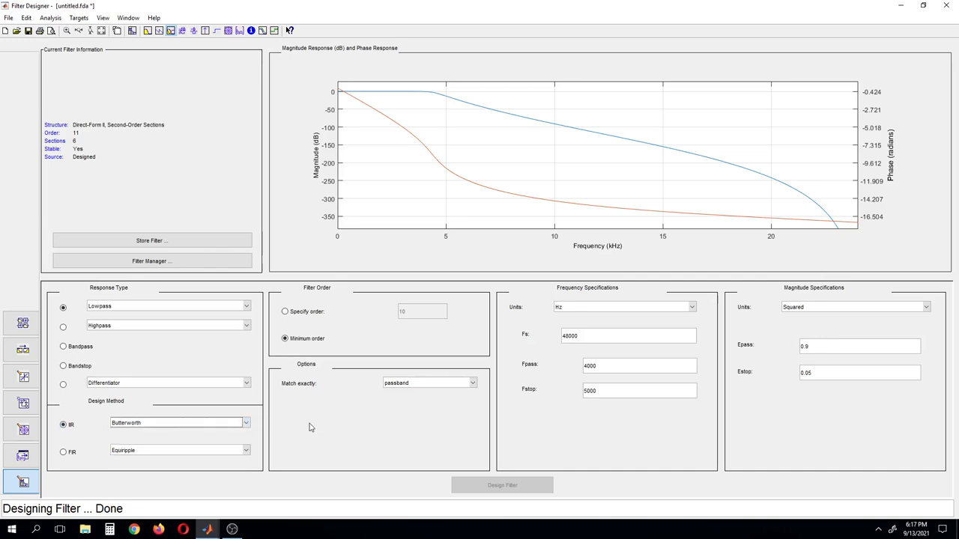